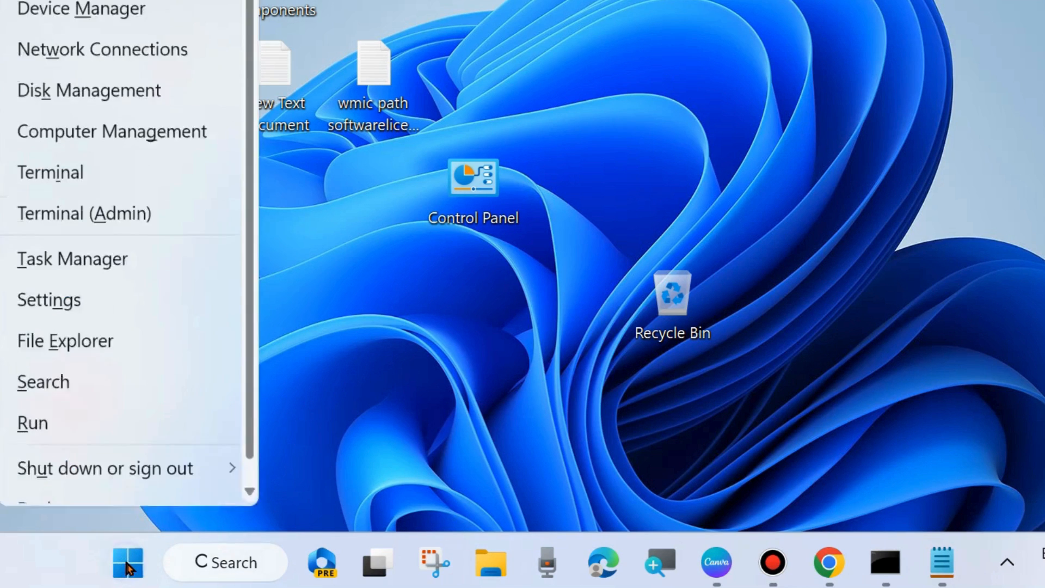
Step: Reach the Installed apps list under Apps in Windows Settings
{"action": "left_click", "coordinate": [49, 299]}
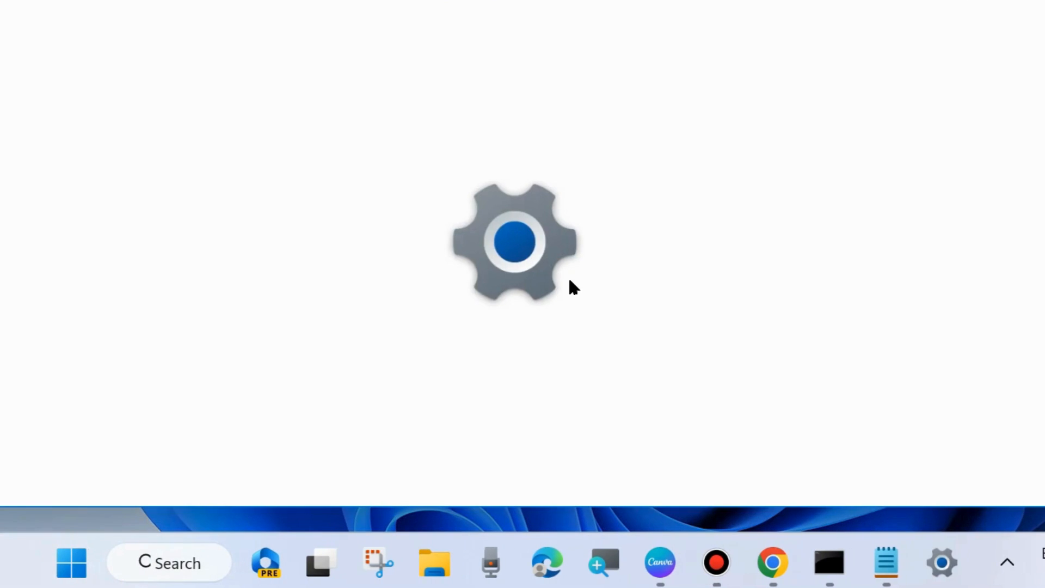
{"action": "left_click", "coordinate": [941, 563]}
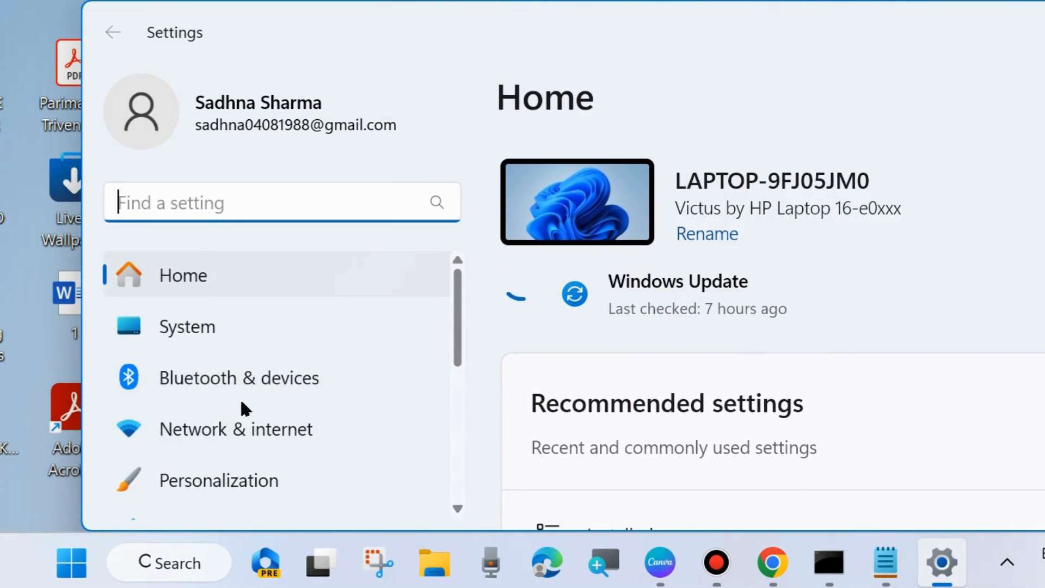
{"action": "left_click", "coordinate": [179, 369]}
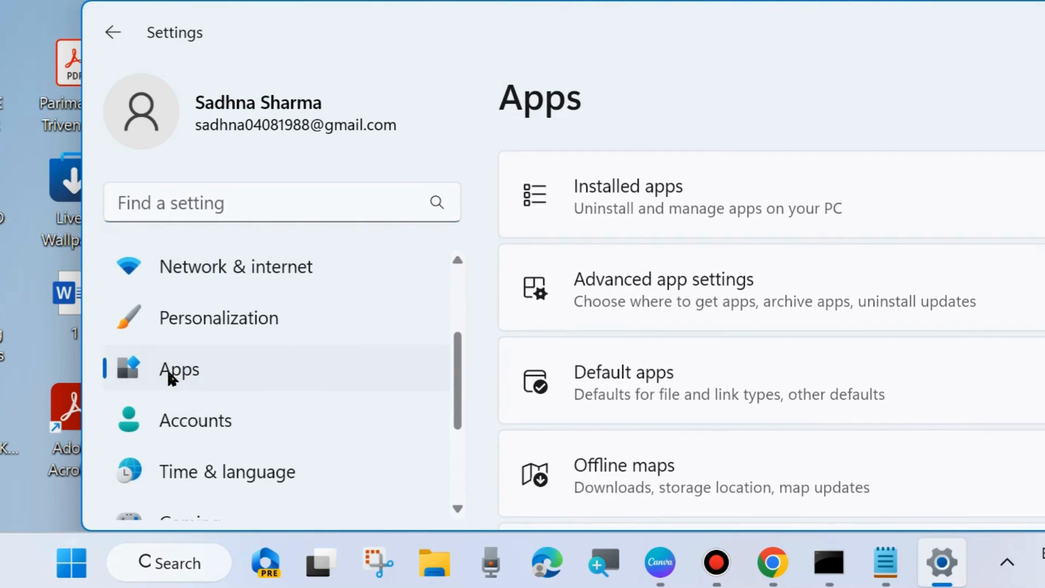
{"action": "mouse_move", "coordinate": [631, 224]}
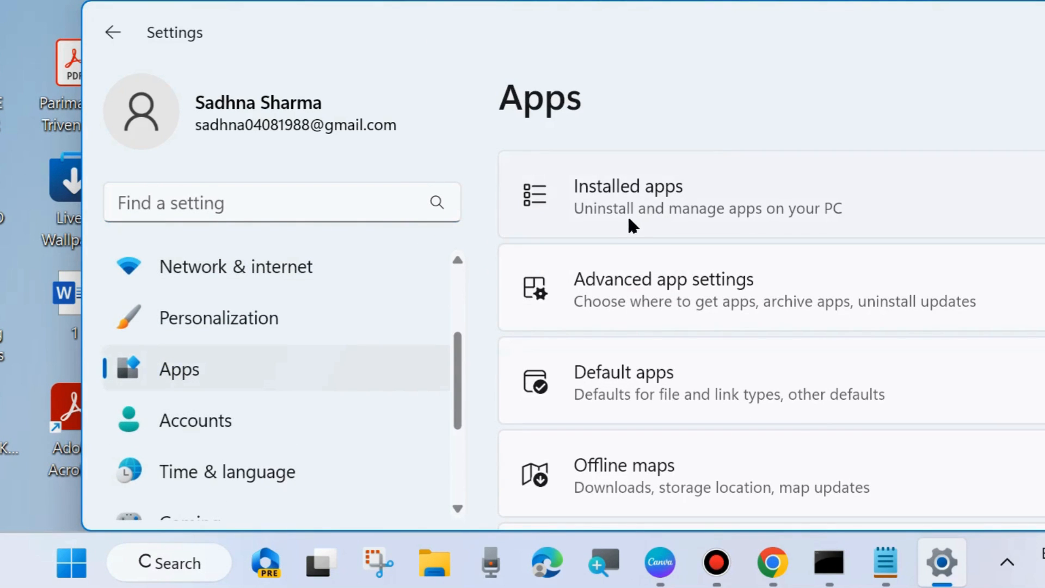
{"action": "left_click", "coordinate": [629, 196]}
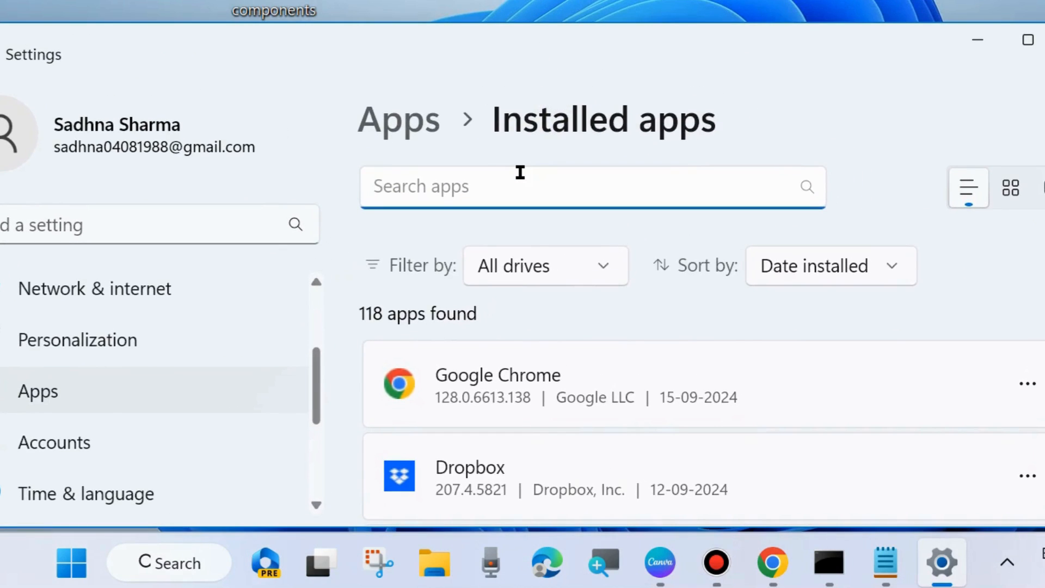
Step: Filter the installed apps by 'office' to show the three Office-related matches
{"action": "type", "text": "office"}
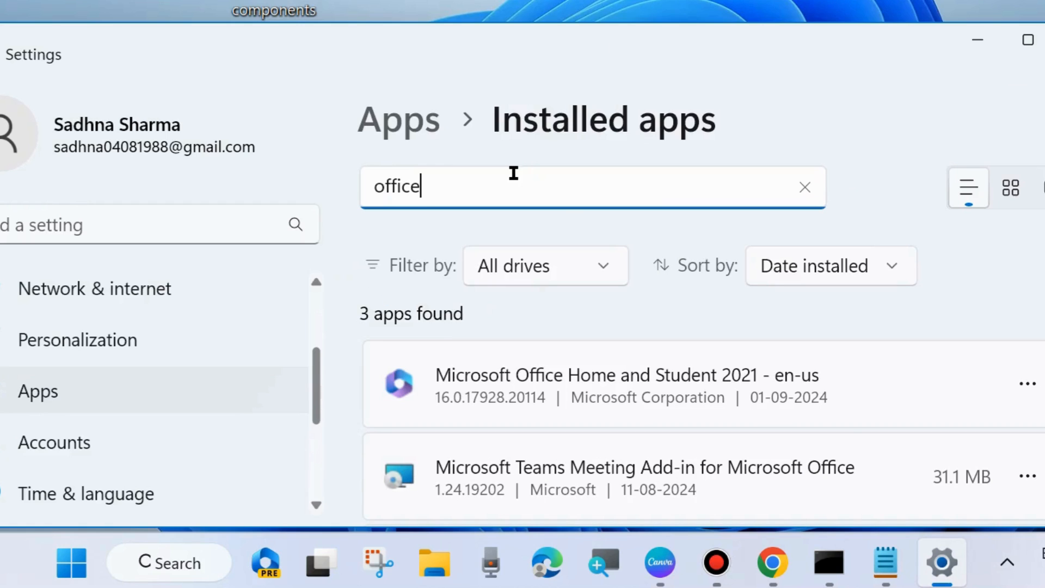
{"action": "left_click", "coordinate": [806, 187]}
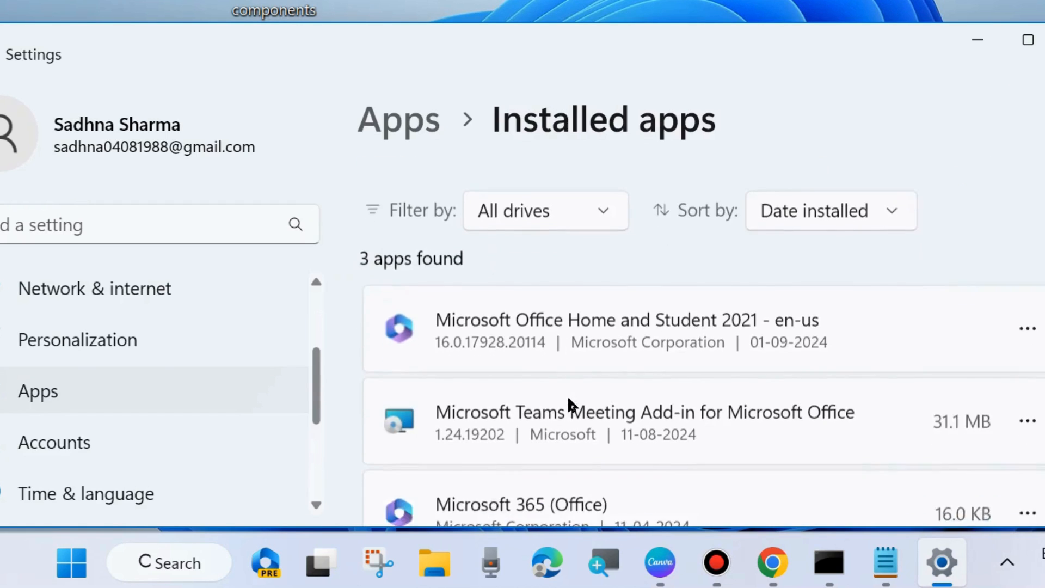
{"action": "scroll", "scroll_direction": "down", "scroll_amount": 3}
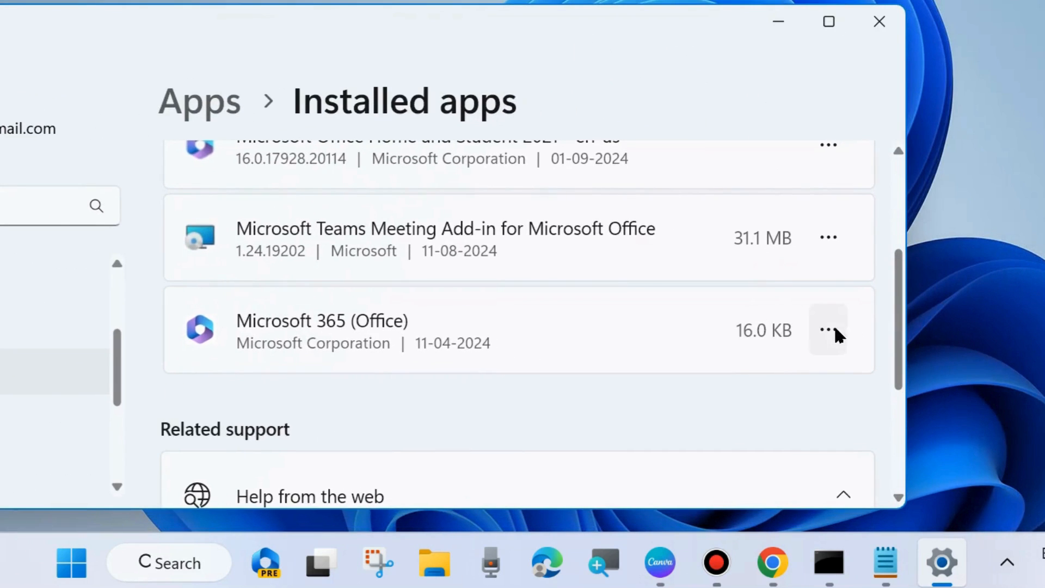
Step: Bring up the advanced options of Microsoft 365 (Office) and scroll to the Reset section
{"action": "left_click", "coordinate": [830, 329]}
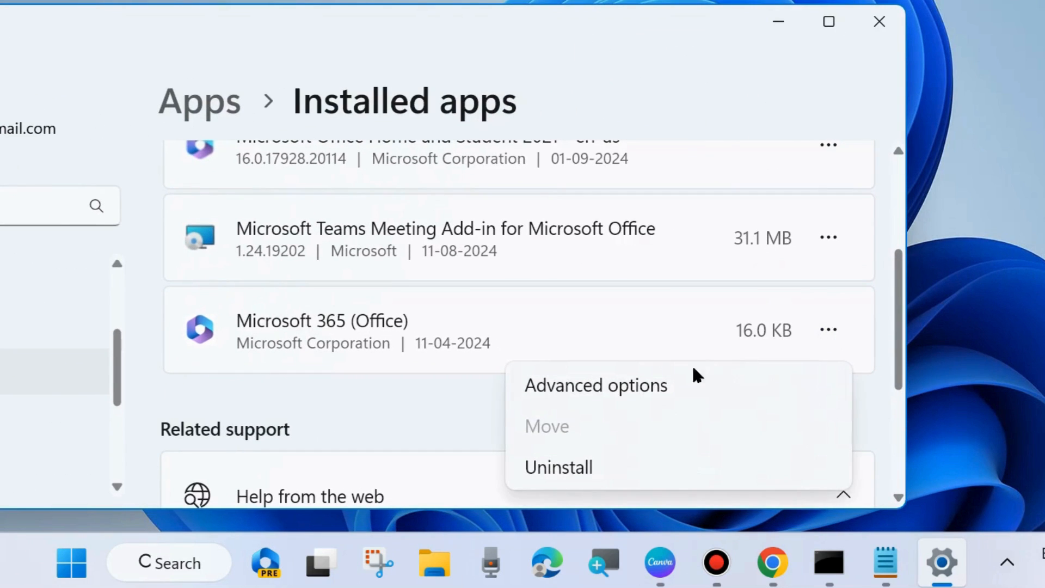
{"action": "left_click", "coordinate": [595, 385]}
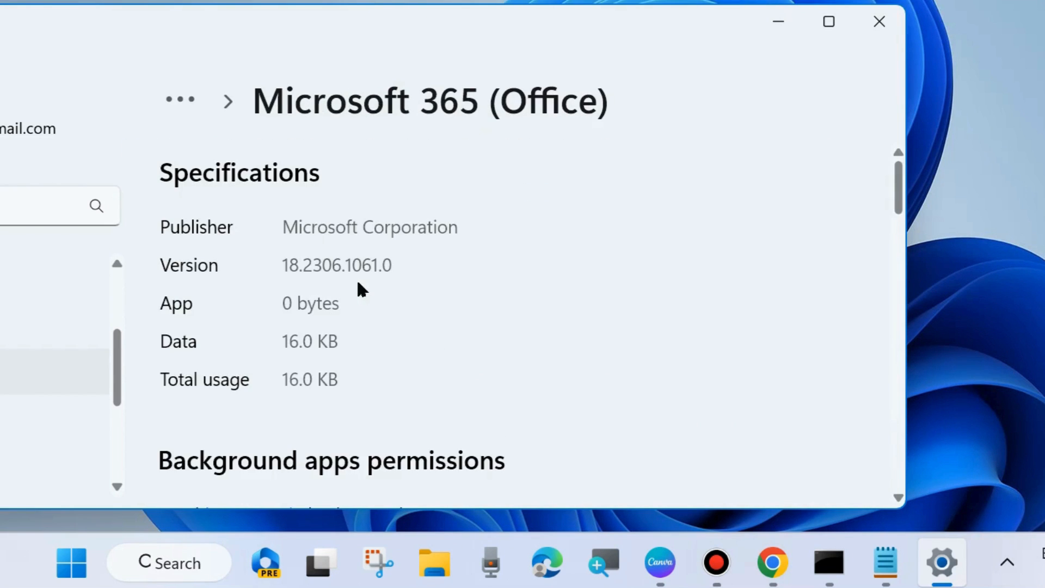
{"action": "scroll", "scroll_direction": "down", "scroll_amount": 3}
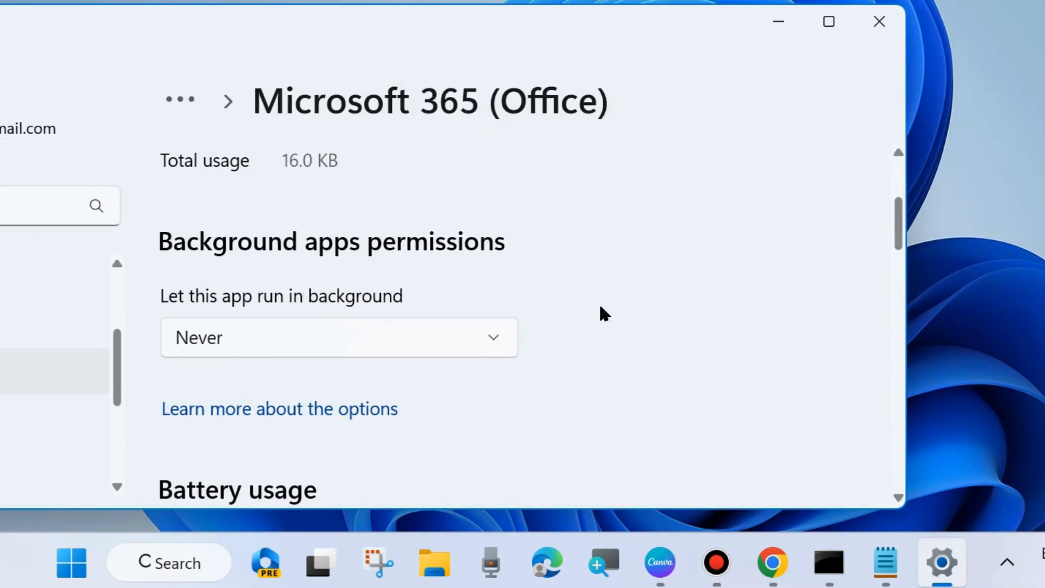
{"action": "scroll", "scroll_direction": "down", "scroll_amount": 3}
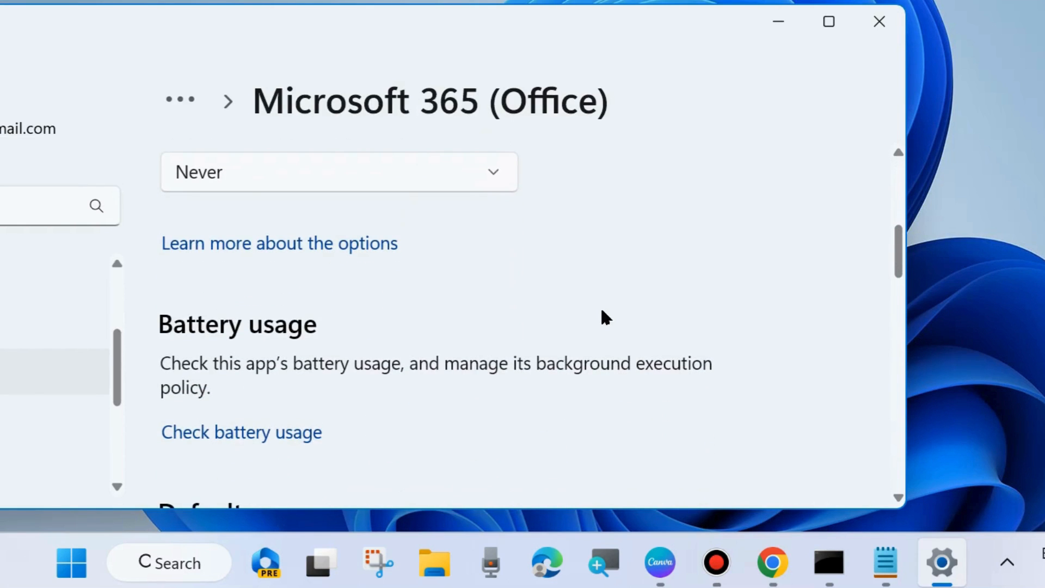
{"action": "scroll", "scroll_direction": "down", "scroll_amount": 3}
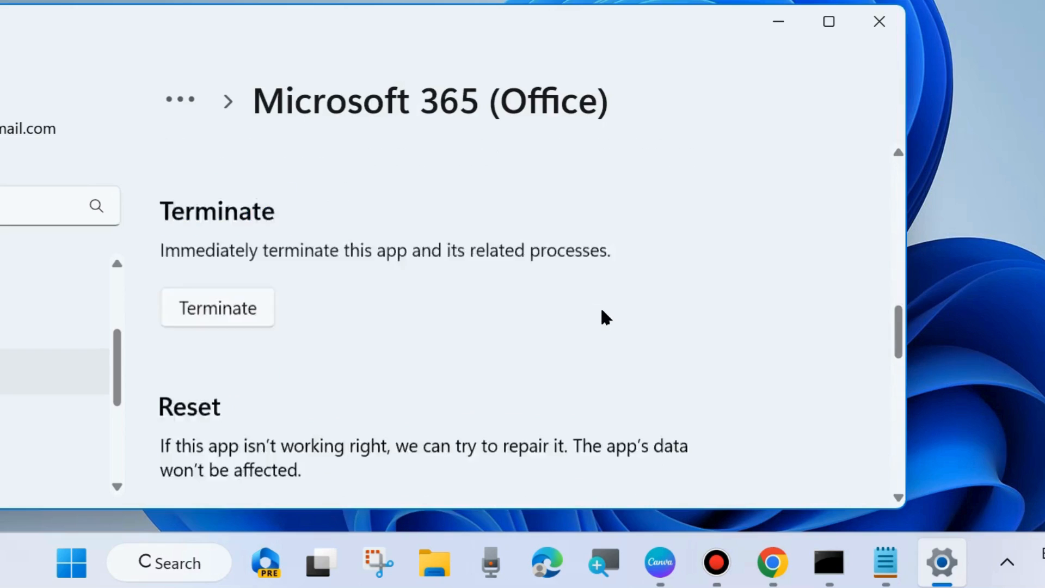
{"action": "scroll", "scroll_direction": "down", "scroll_amount": 3}
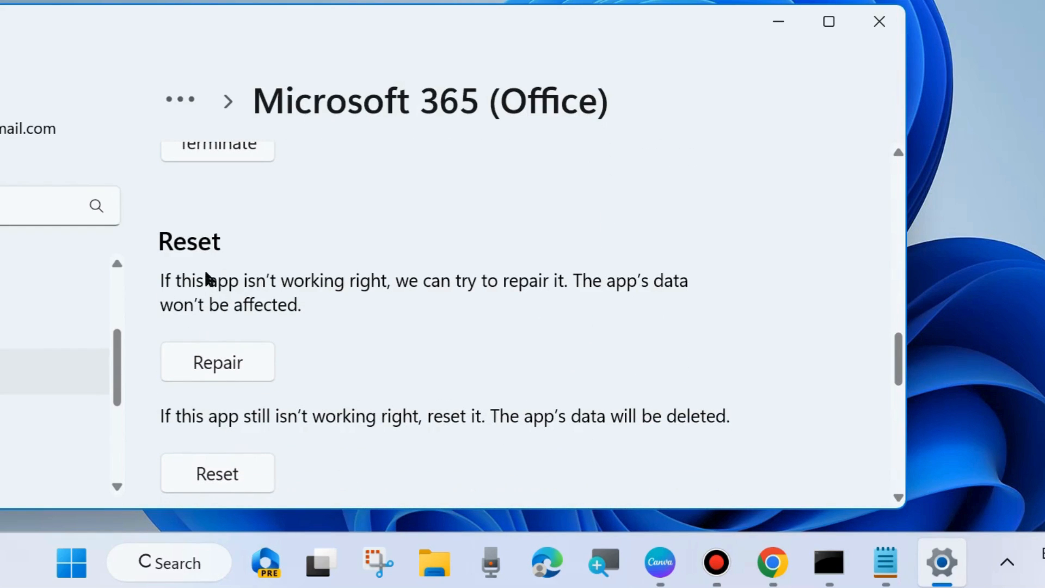
{"action": "mouse_move", "coordinate": [274, 296]}
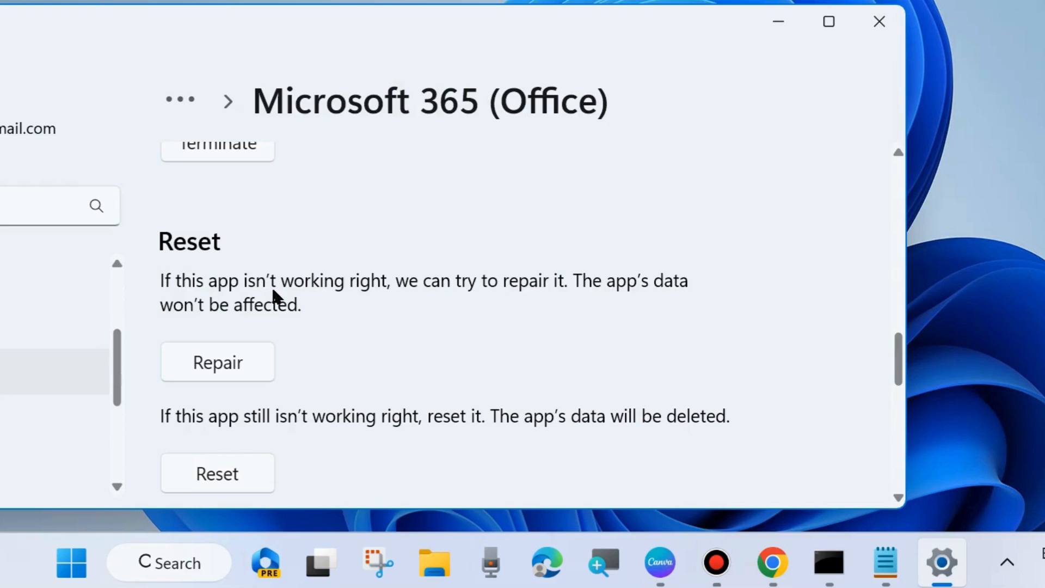
{"action": "mouse_move", "coordinate": [246, 320]}
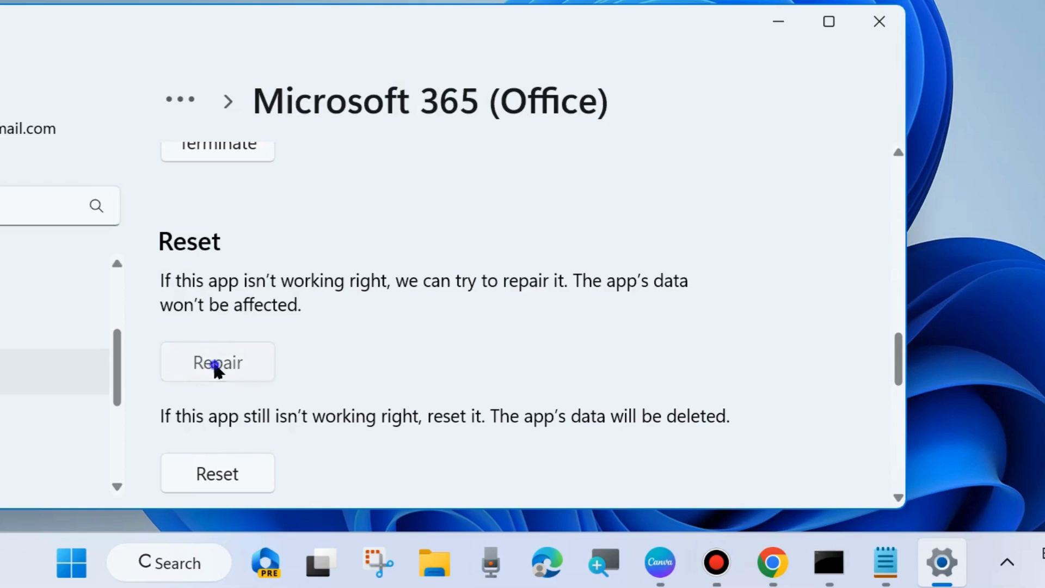
Step: Repair the Microsoft 365 (Office) app and review the reset and uninstall options
{"action": "left_click", "coordinate": [217, 362]}
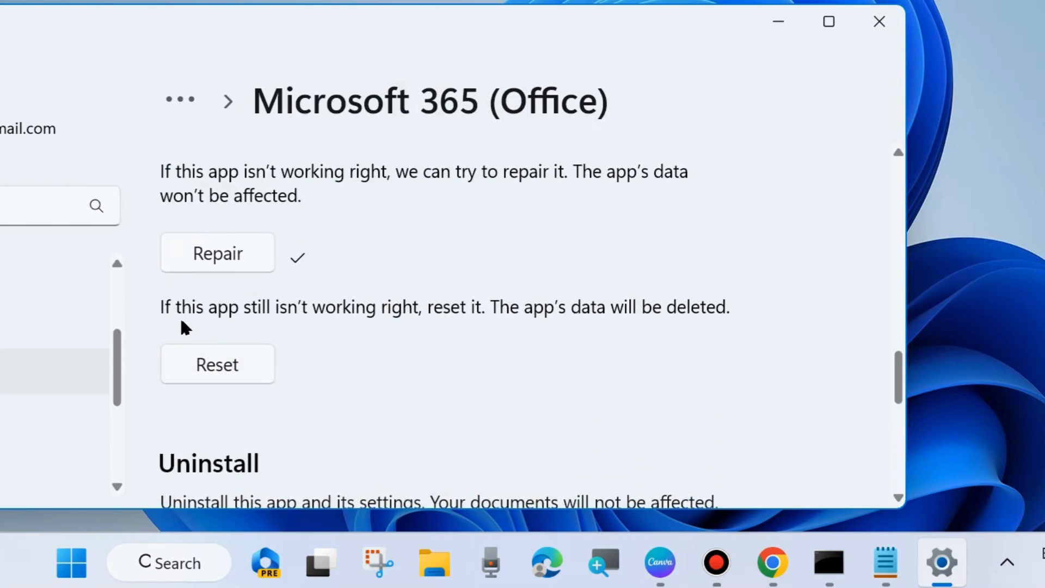
{"action": "mouse_move", "coordinate": [523, 327]}
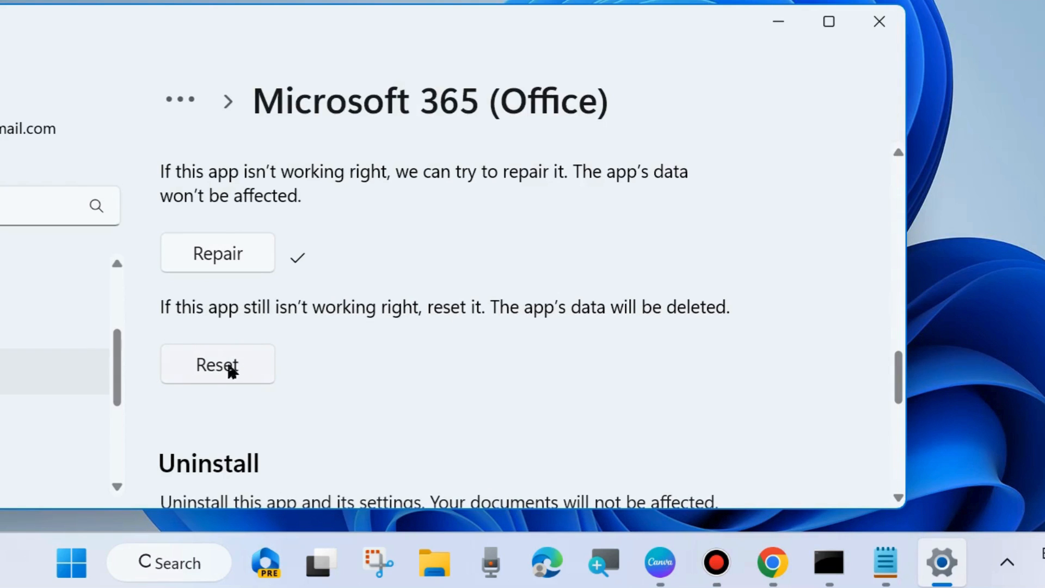
{"action": "mouse_move", "coordinate": [212, 374]}
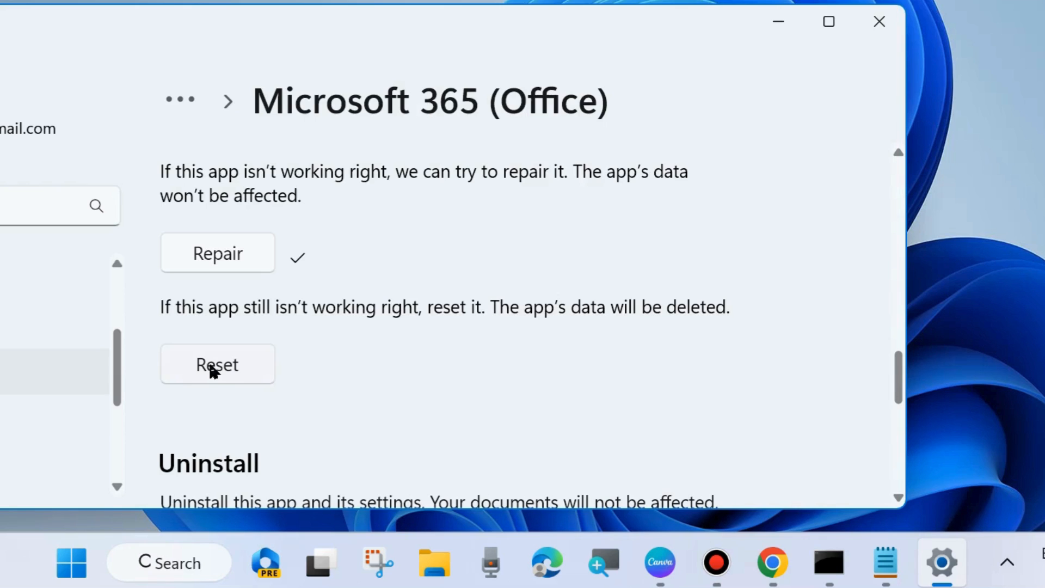
{"action": "mouse_move", "coordinate": [235, 382]}
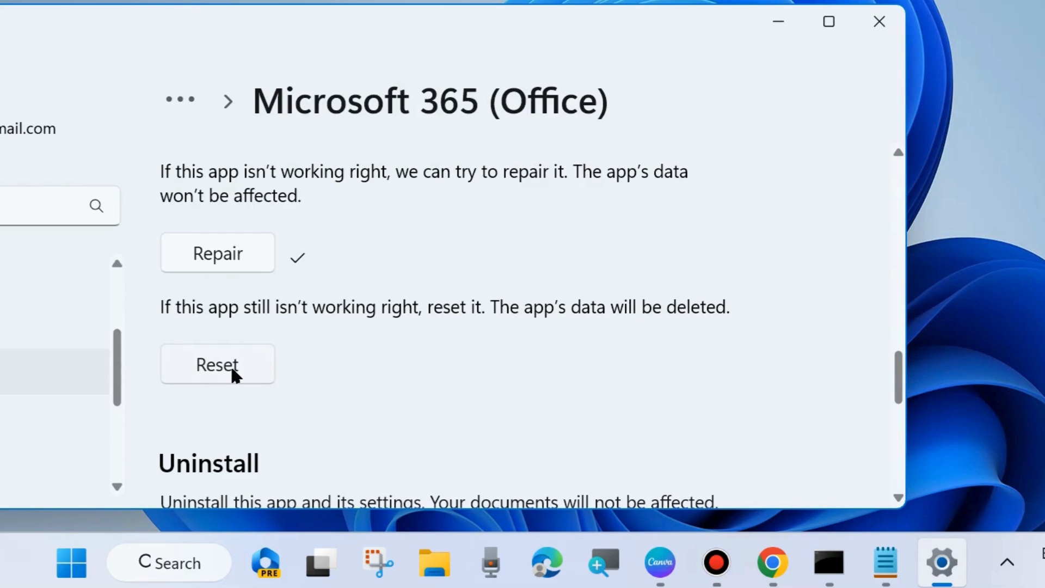
{"action": "scroll", "scroll_direction": "down", "scroll_amount": 3}
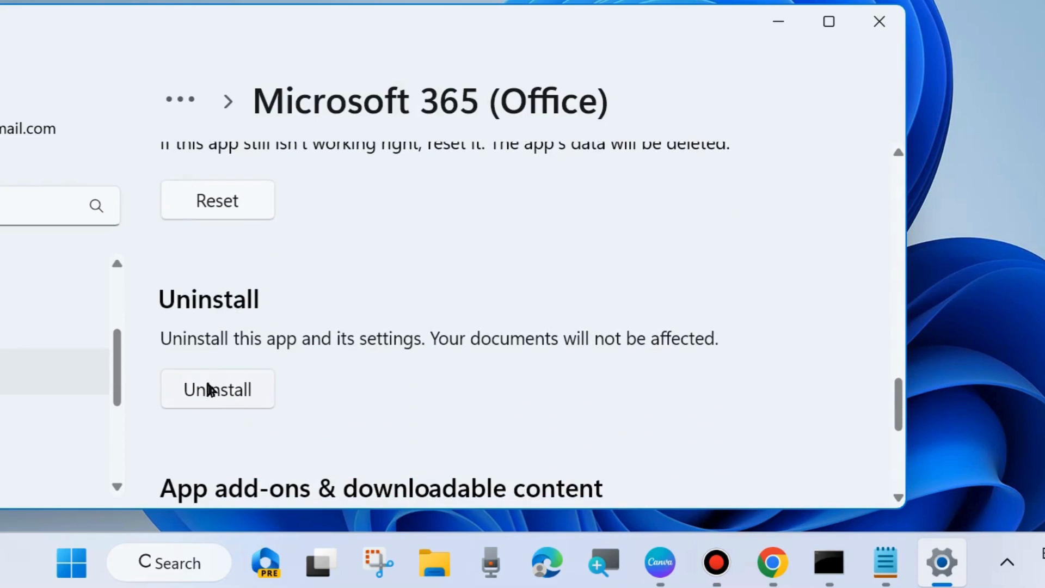
{"action": "mouse_move", "coordinate": [553, 433]}
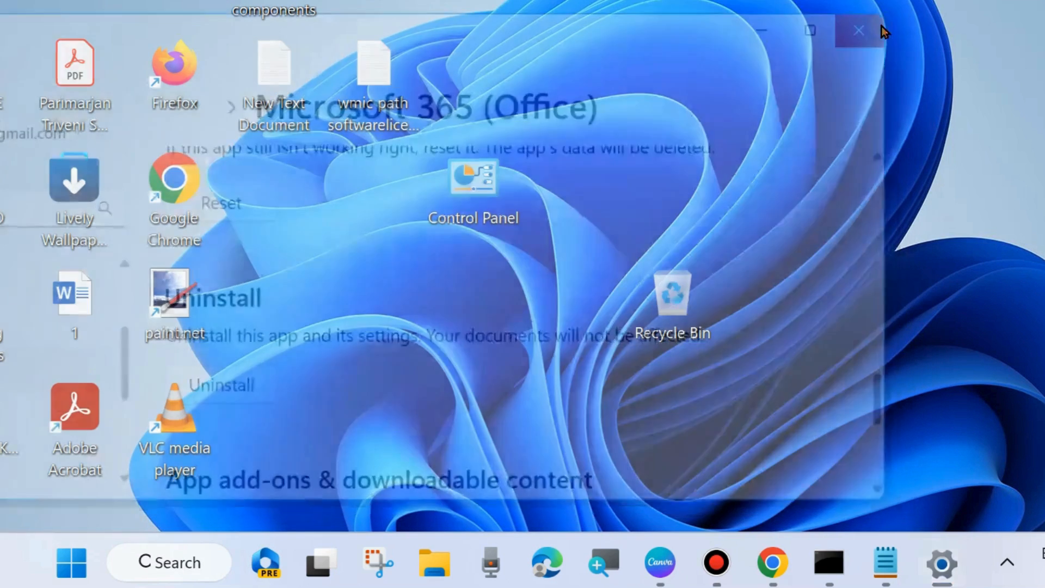
Step: Close Settings and bring up the Run dialog from the Start quick menu
{"action": "left_click", "coordinate": [855, 29]}
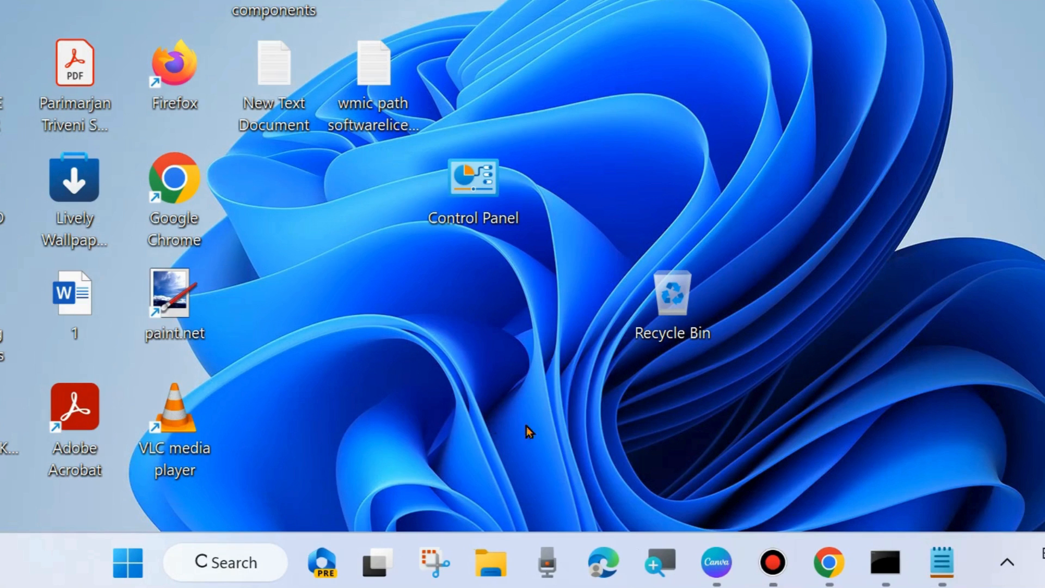
{"action": "mouse_move", "coordinate": [255, 525]}
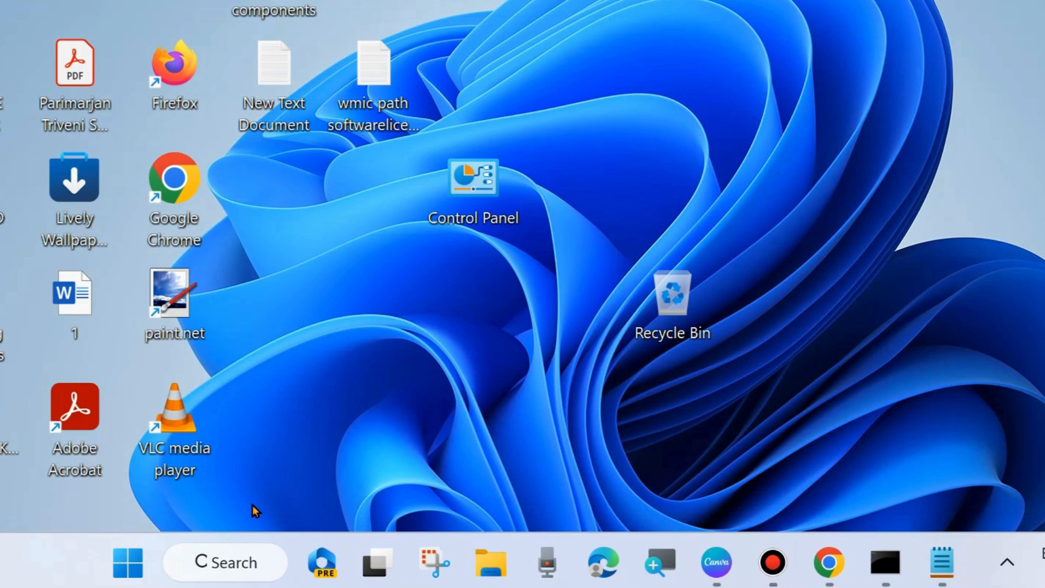
{"action": "right_click", "coordinate": [126, 566]}
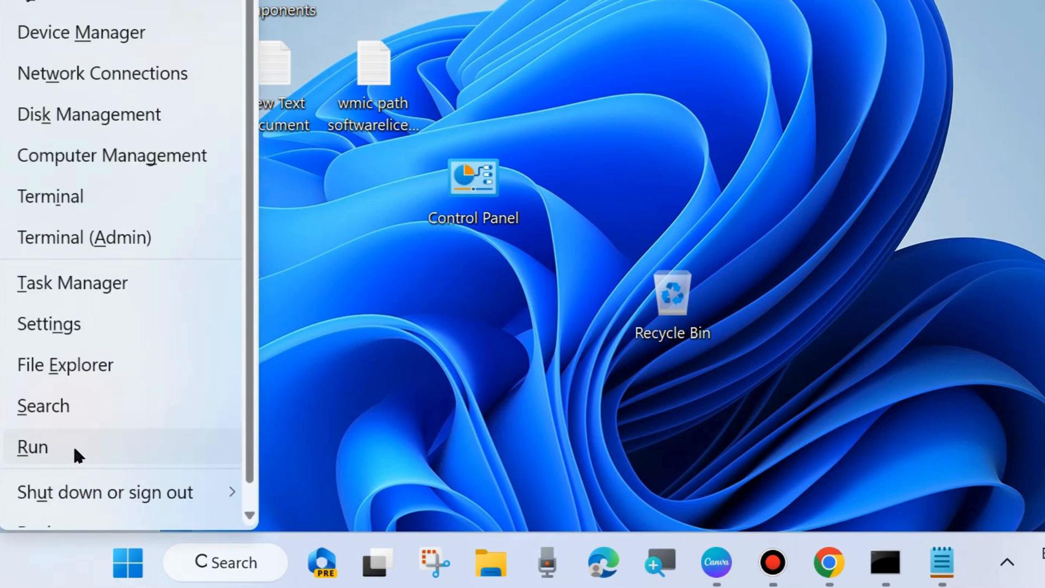
{"action": "mouse_move", "coordinate": [53, 447]}
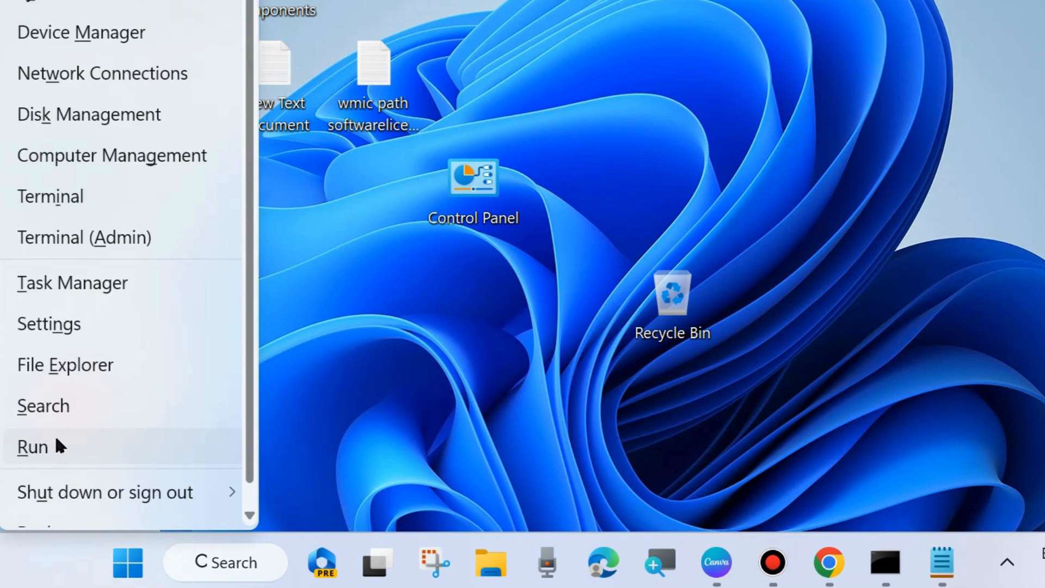
{"action": "left_click", "coordinate": [27, 446]}
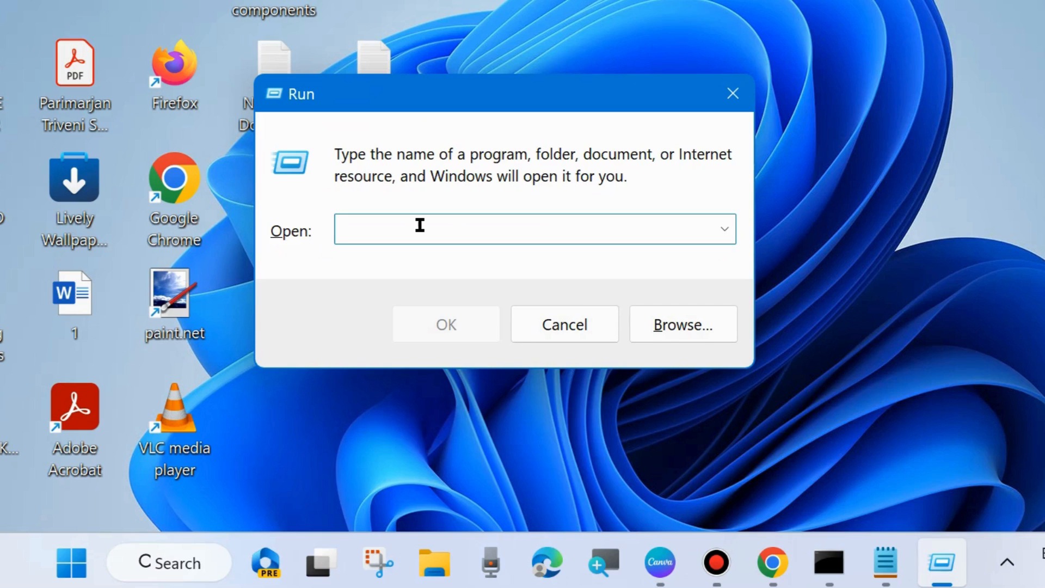
Step: Launch System Configuration with the msconfig command
{"action": "type", "text": "msconfig"}
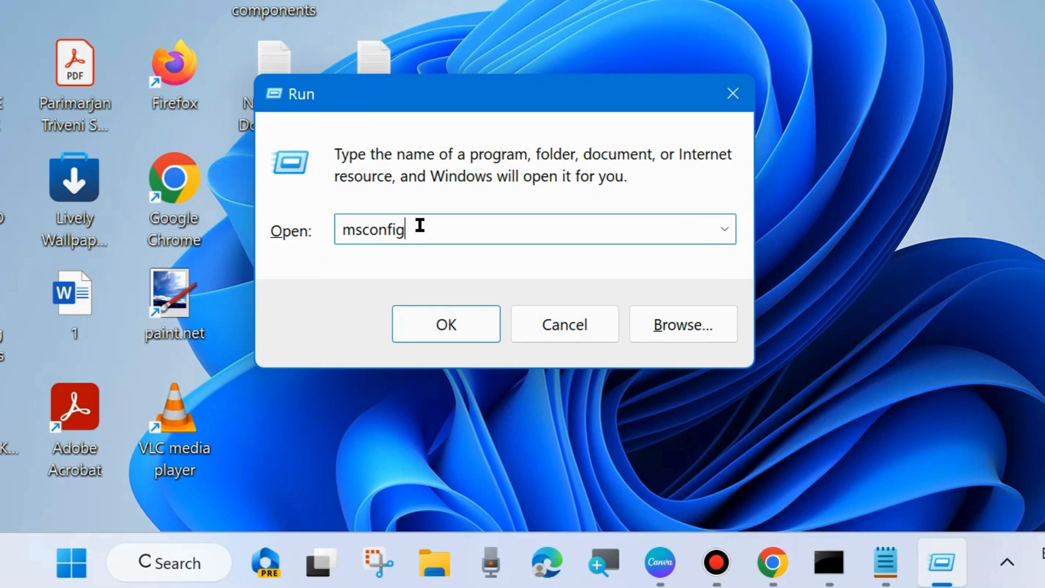
{"action": "left_click", "coordinate": [446, 324]}
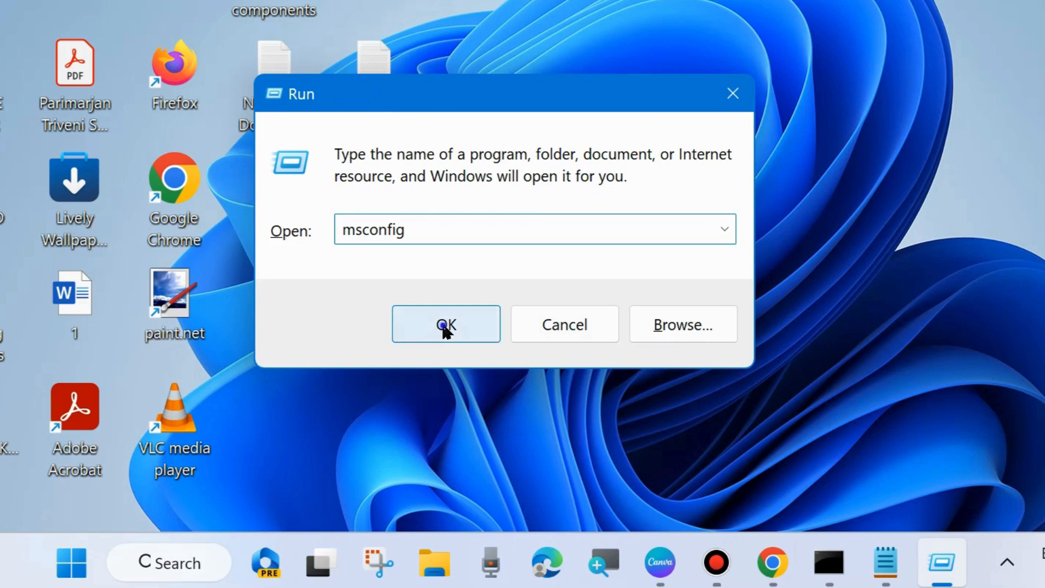
{"action": "left_click", "coordinate": [446, 324]}
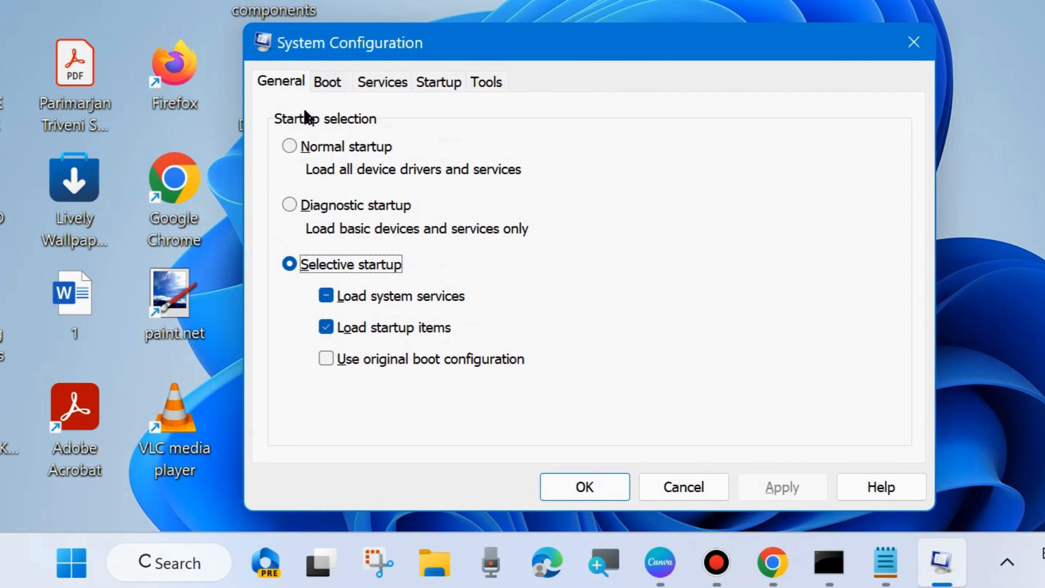
Step: Hide all Microsoft services in the msconfig Services list
{"action": "left_click", "coordinate": [382, 82]}
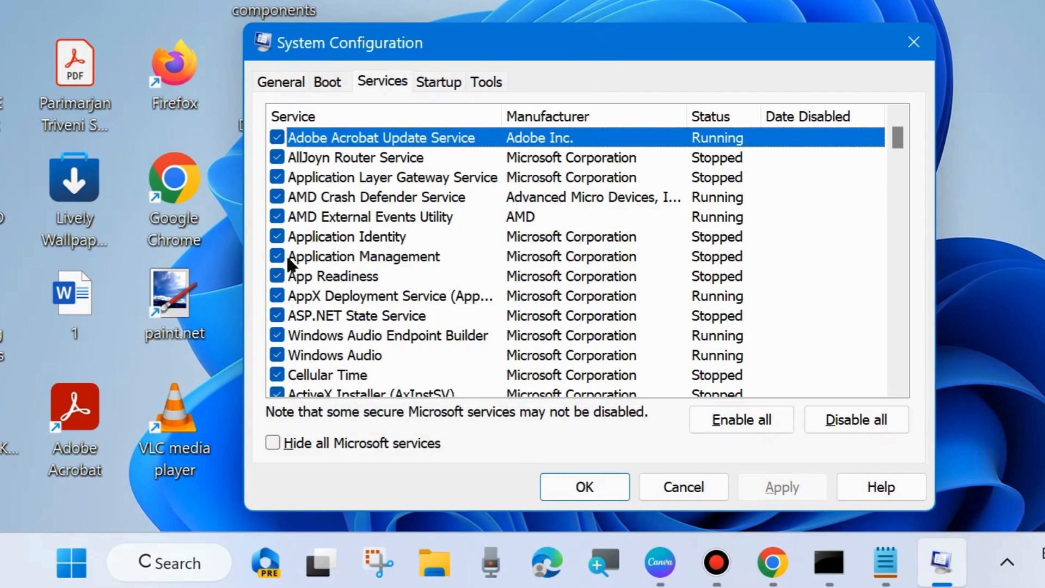
{"action": "mouse_move", "coordinate": [289, 464]}
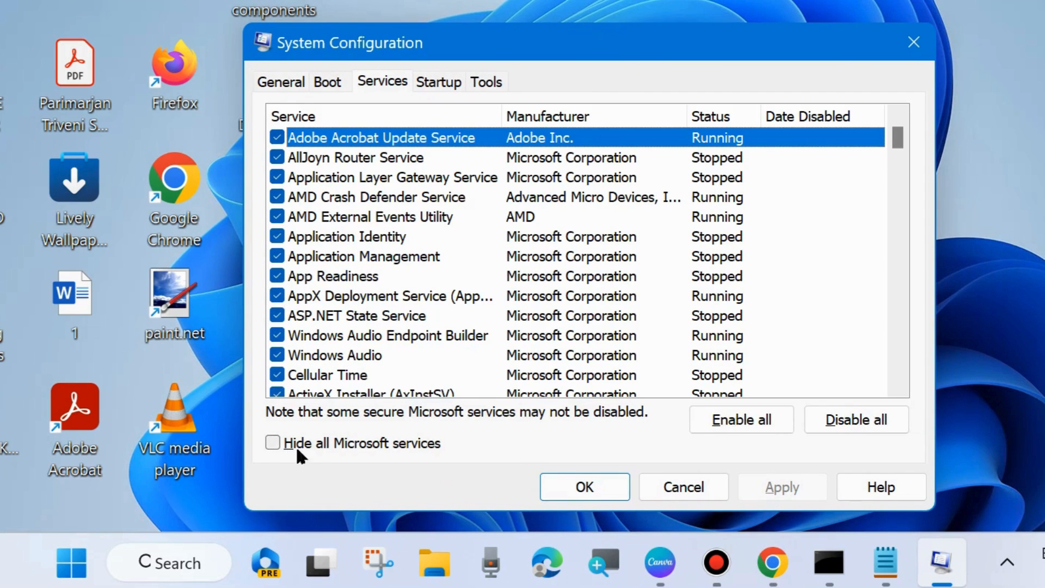
{"action": "left_click", "coordinate": [272, 443]}
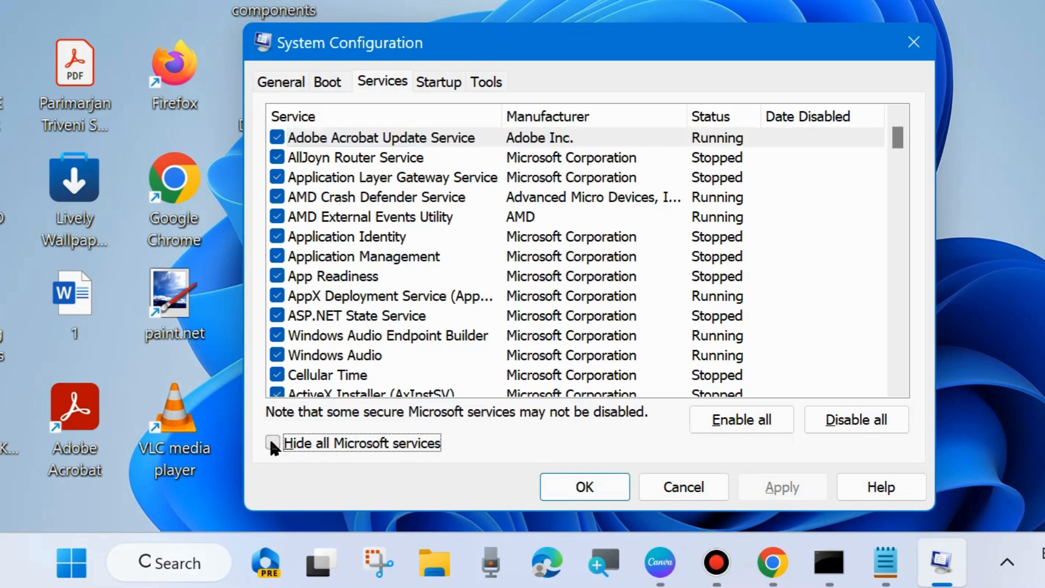
{"action": "left_click", "coordinate": [272, 442]}
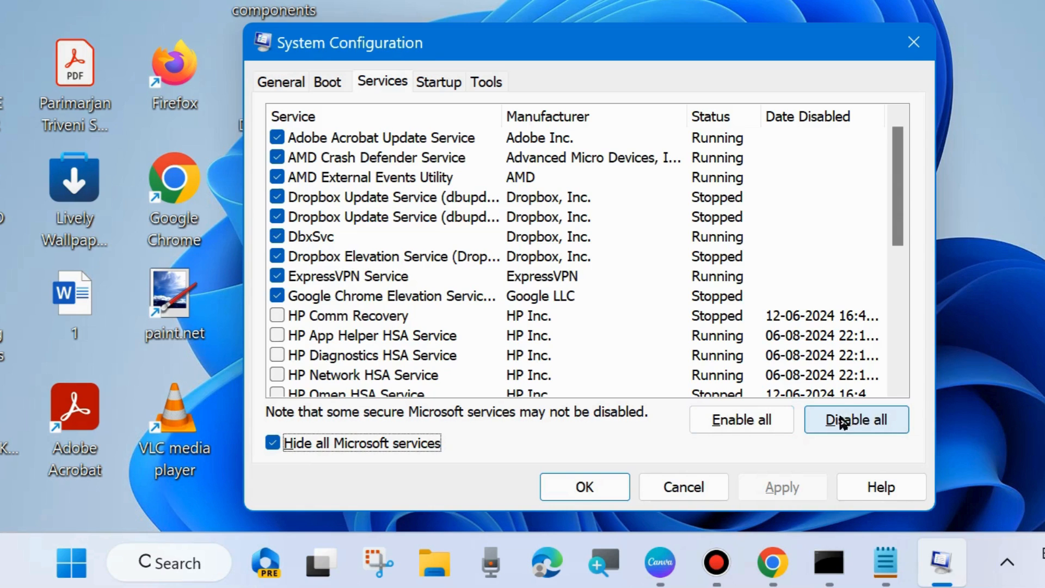
{"action": "mouse_move", "coordinate": [849, 427]}
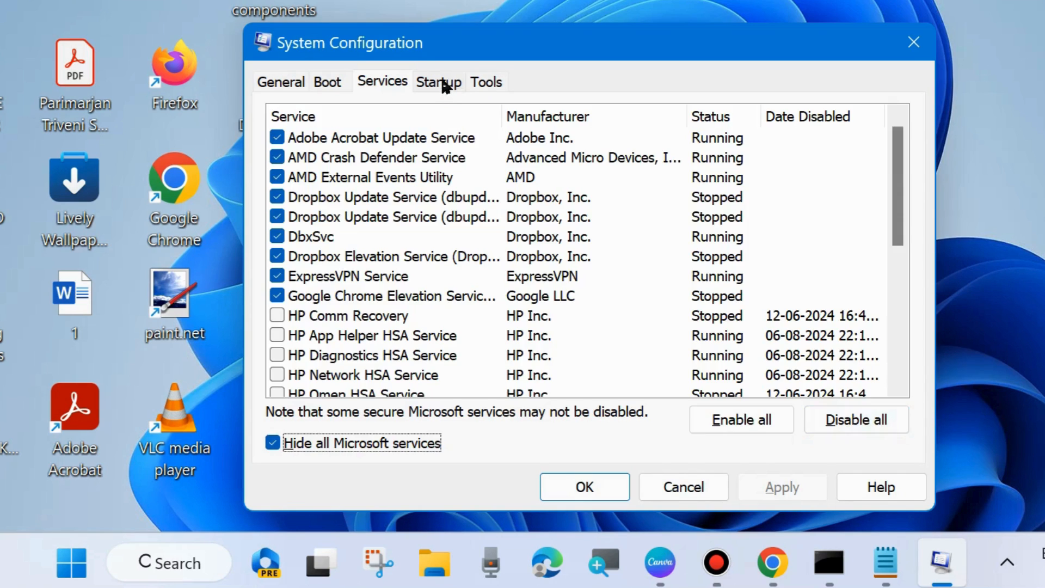
Step: Move to the Startup section and launch Task Manager from it
{"action": "left_click", "coordinate": [437, 82]}
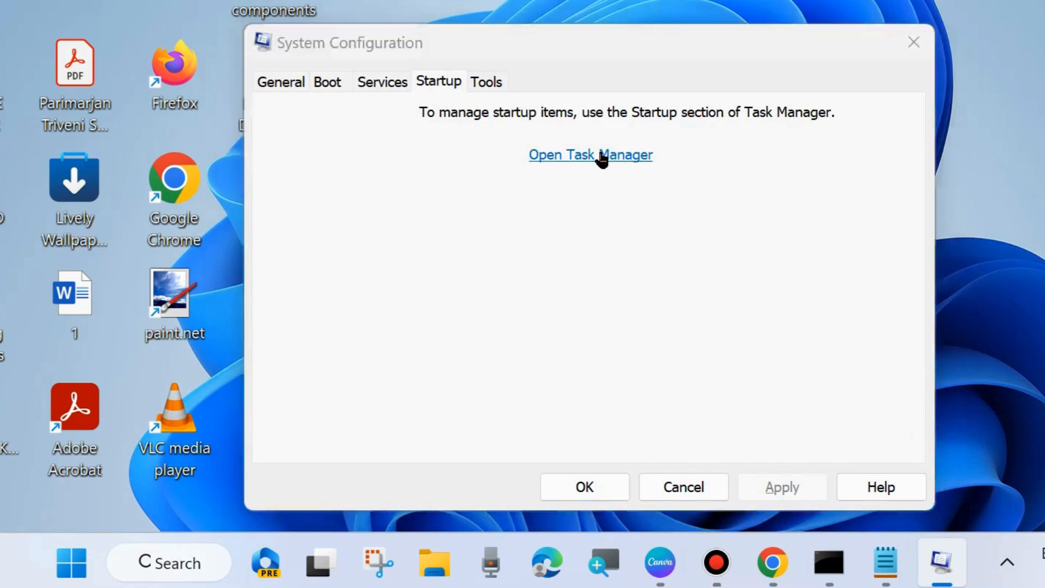
{"action": "left_click", "coordinate": [590, 154]}
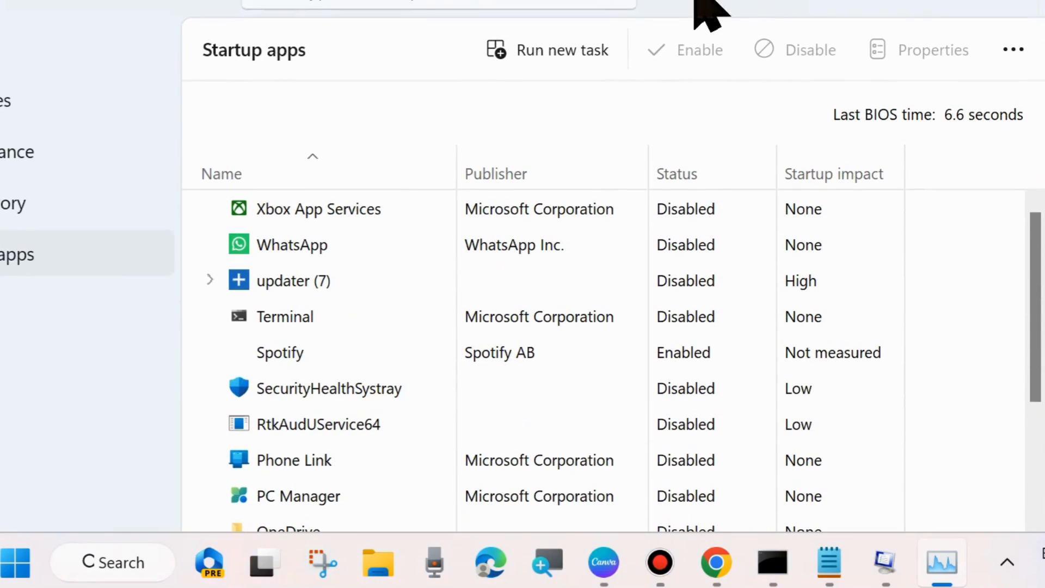
{"action": "mouse_move", "coordinate": [818, 385]}
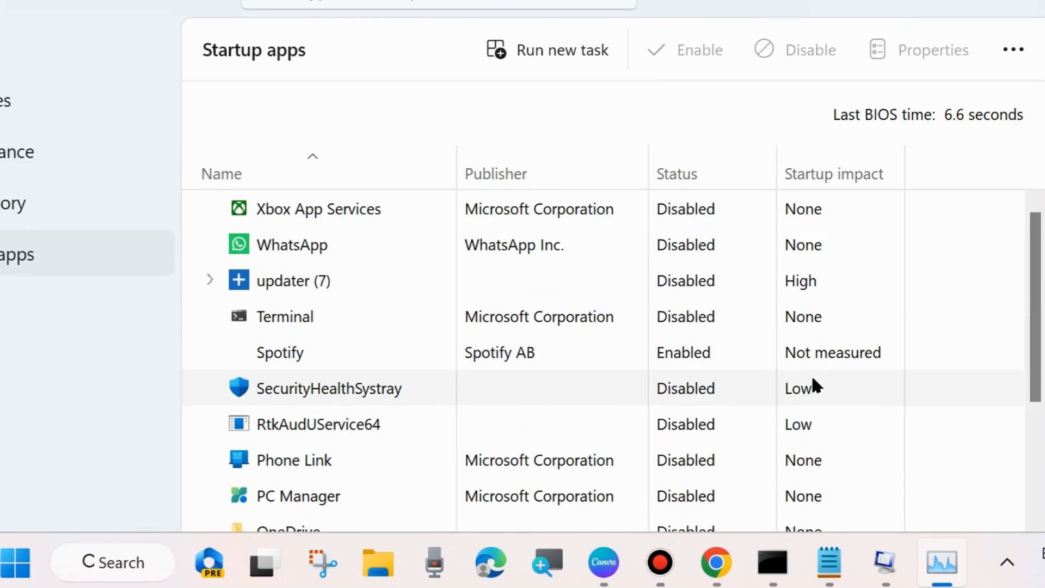
Step: Locate the Canva startup entry and bring up its disable options
{"action": "scroll", "scroll_direction": "down", "scroll_amount": 3}
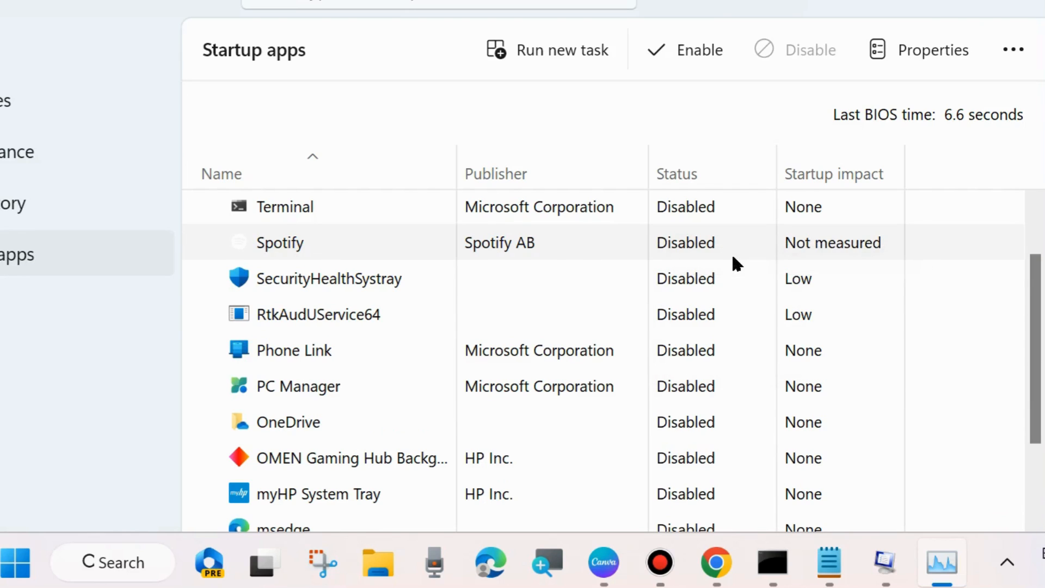
{"action": "scroll", "scroll_direction": "down", "scroll_amount": 3}
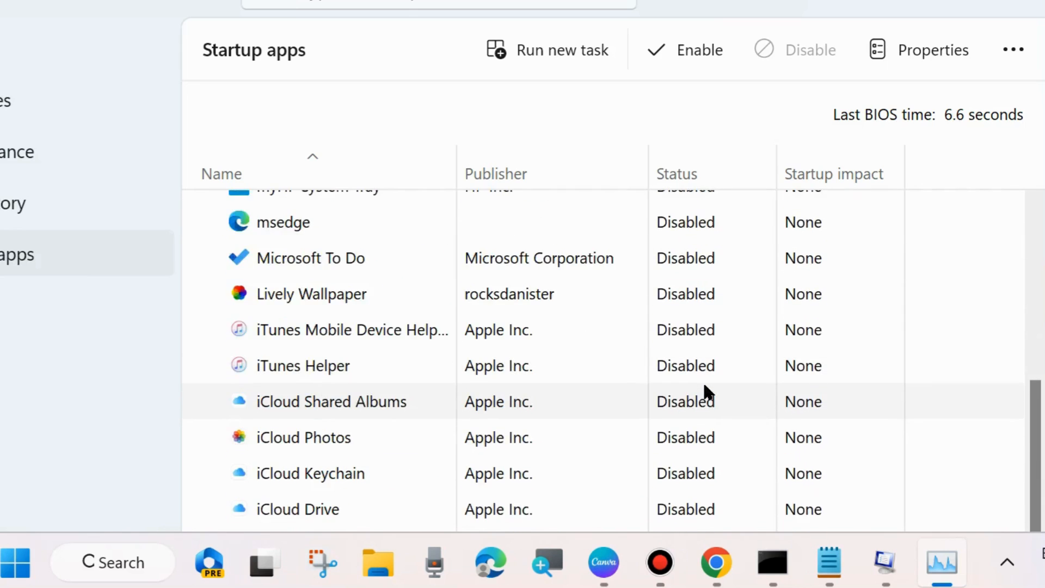
{"action": "scroll", "scroll_direction": "down", "scroll_amount": 3}
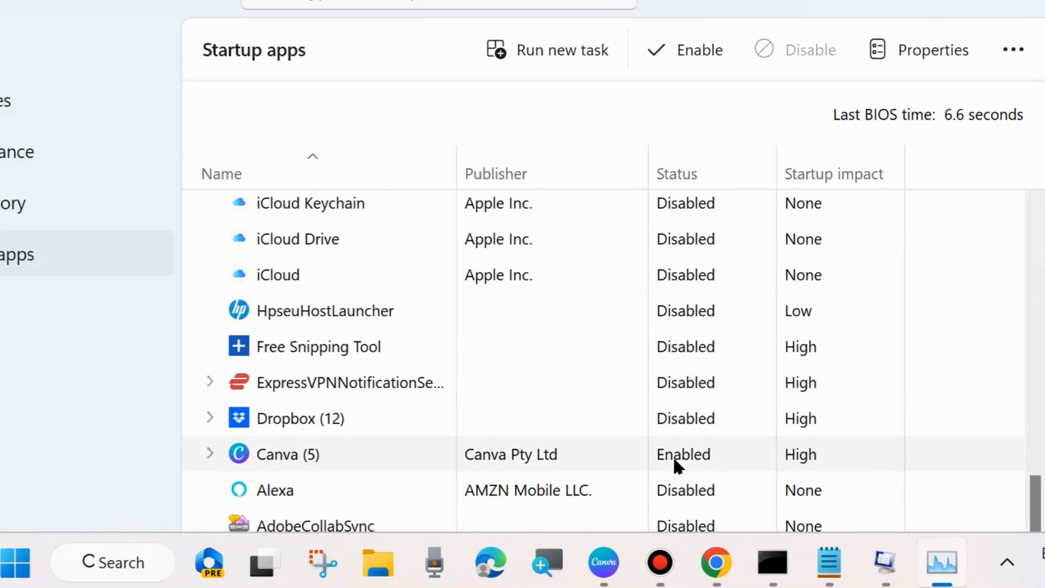
{"action": "right_click", "coordinate": [676, 467]}
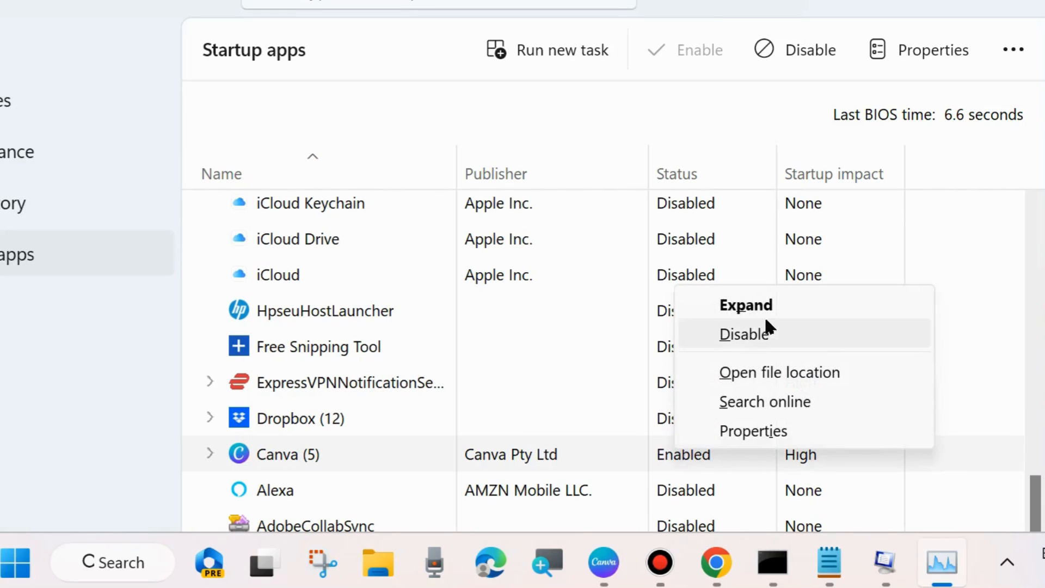
{"action": "mouse_move", "coordinate": [742, 335]}
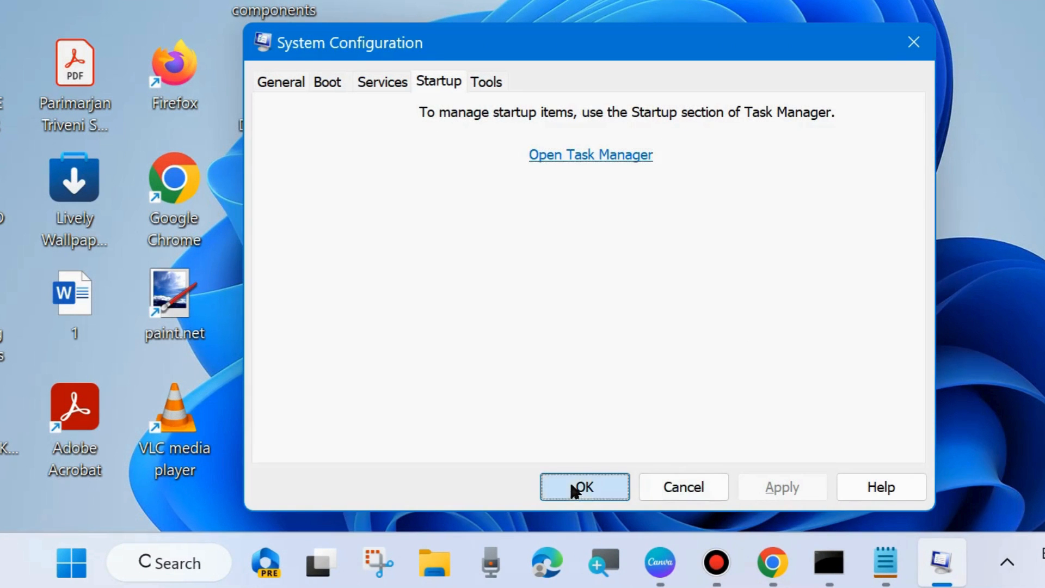
Step: Confirm the msconfig changes and start Command Prompt as administrator
{"action": "left_click", "coordinate": [585, 486]}
{"action": "type", "text": "cmd"}
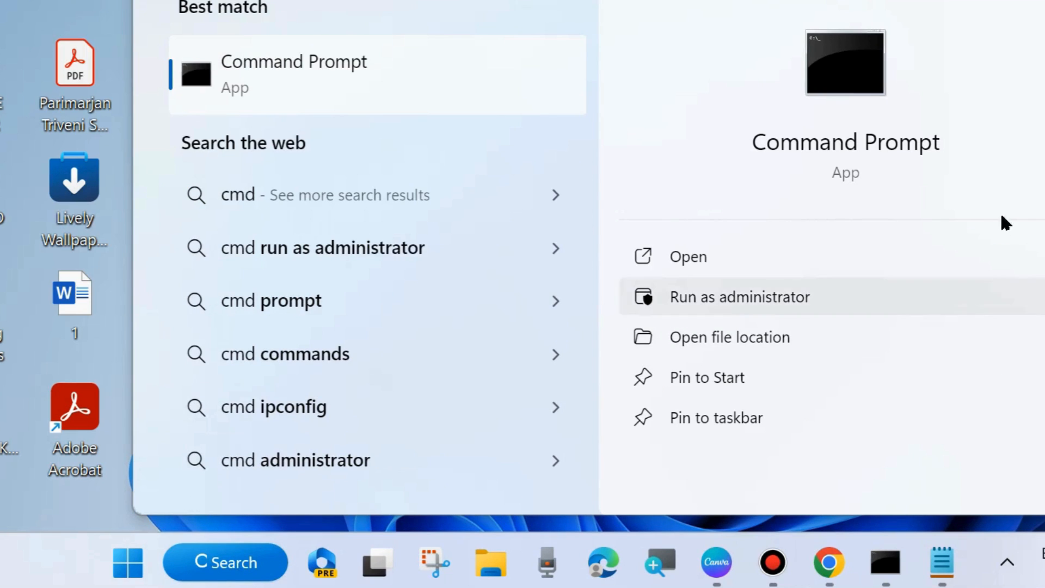
{"action": "mouse_move", "coordinate": [744, 303]}
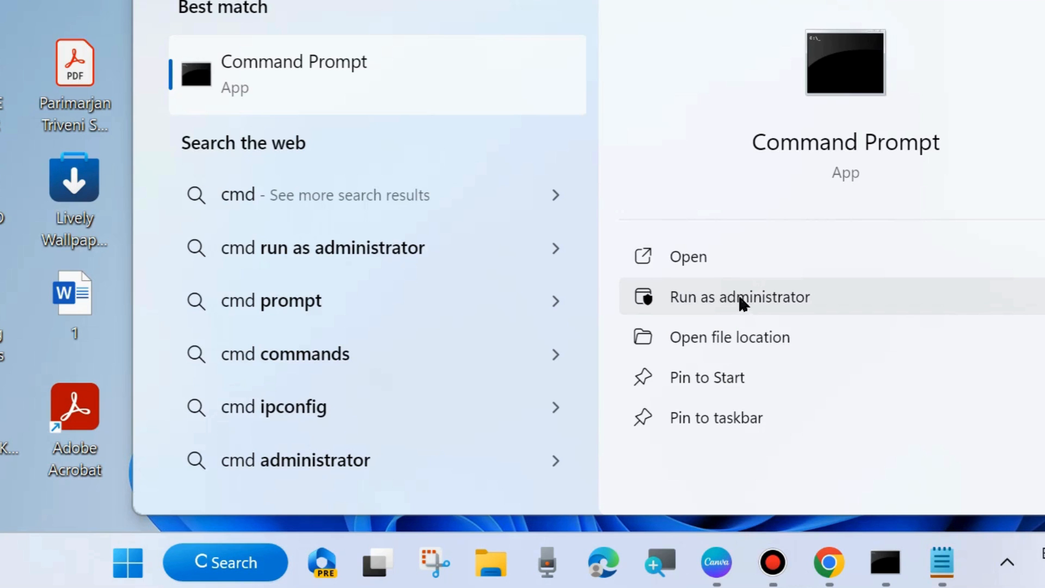
{"action": "left_click", "coordinate": [739, 297]}
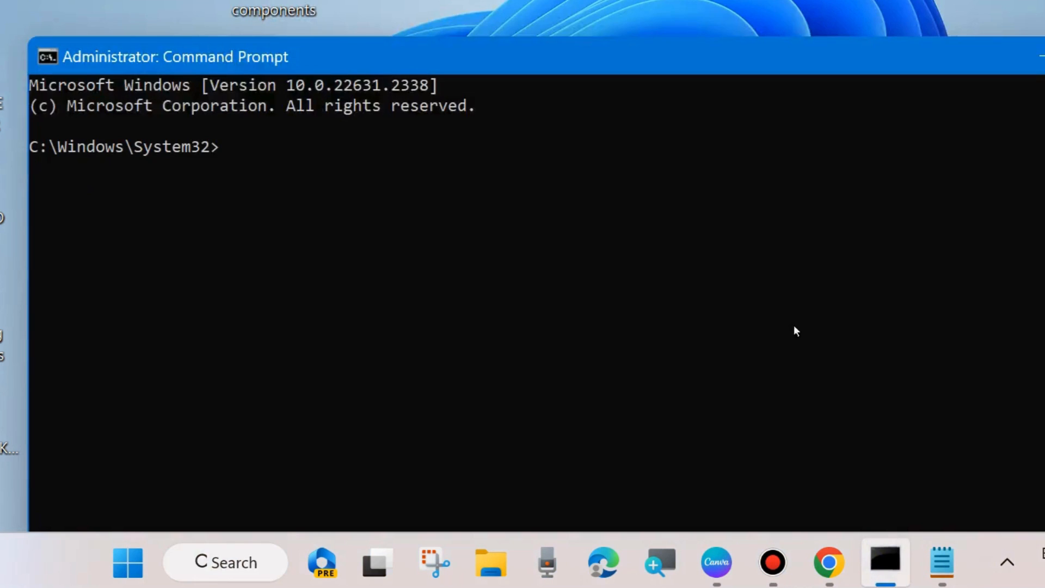
{"action": "mouse_move", "coordinate": [743, 318]}
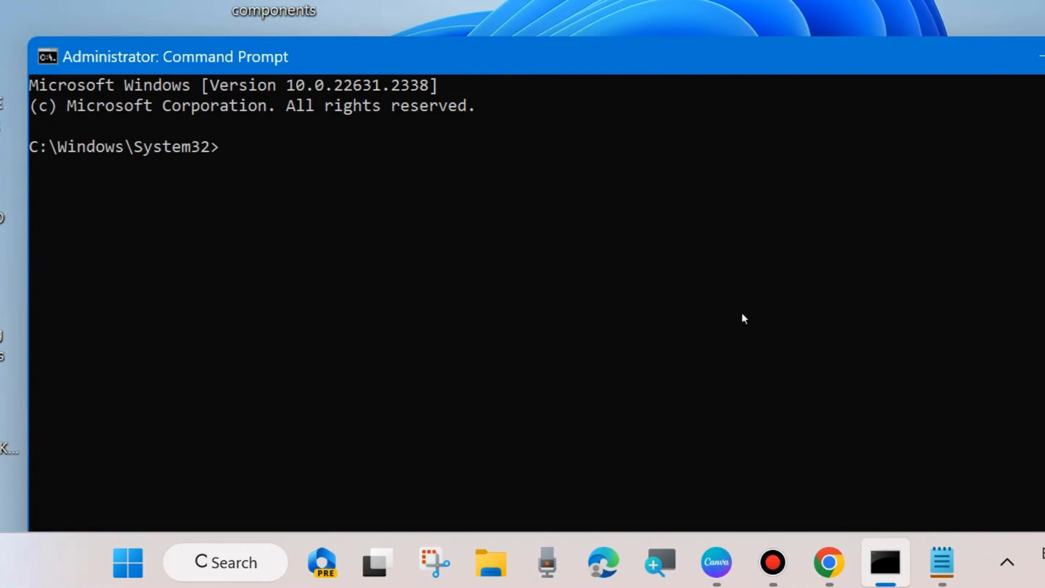
Step: Run sfc /scannow to begin the system file integrity scan
{"action": "left_click", "coordinate": [945, 565]}
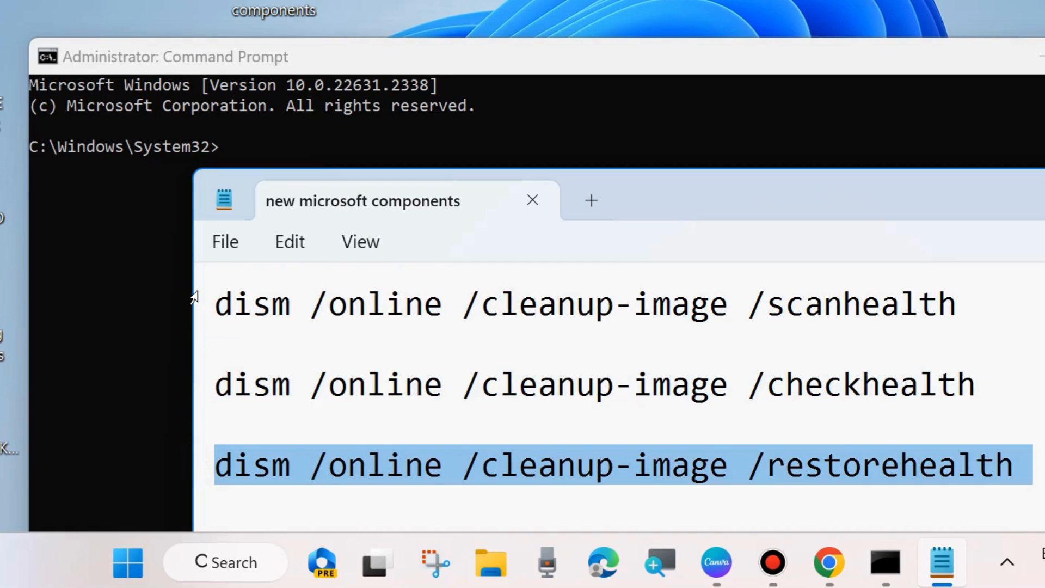
{"action": "mouse_move", "coordinate": [241, 148]}
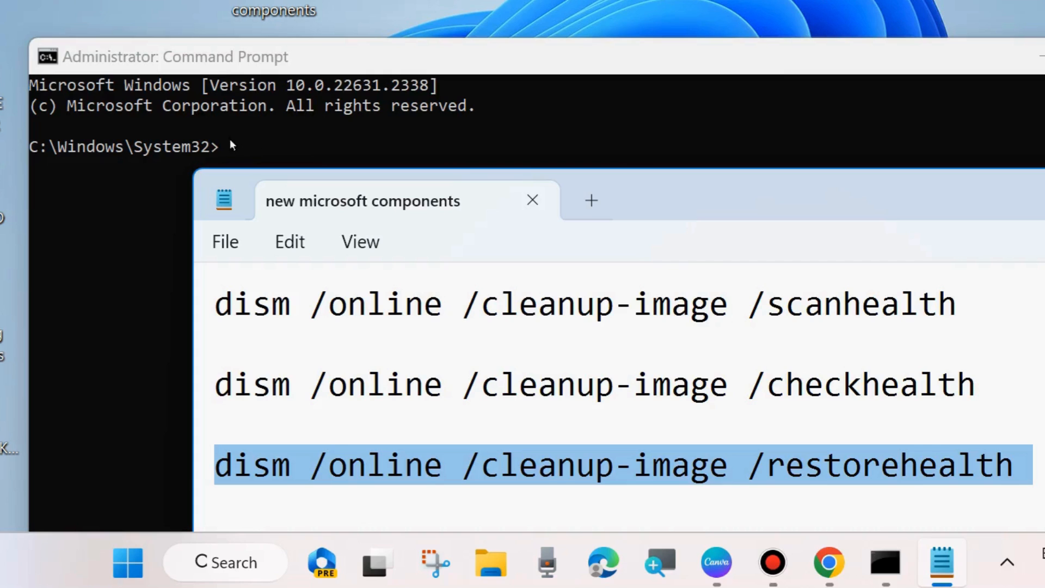
{"action": "mouse_move", "coordinate": [842, 291]}
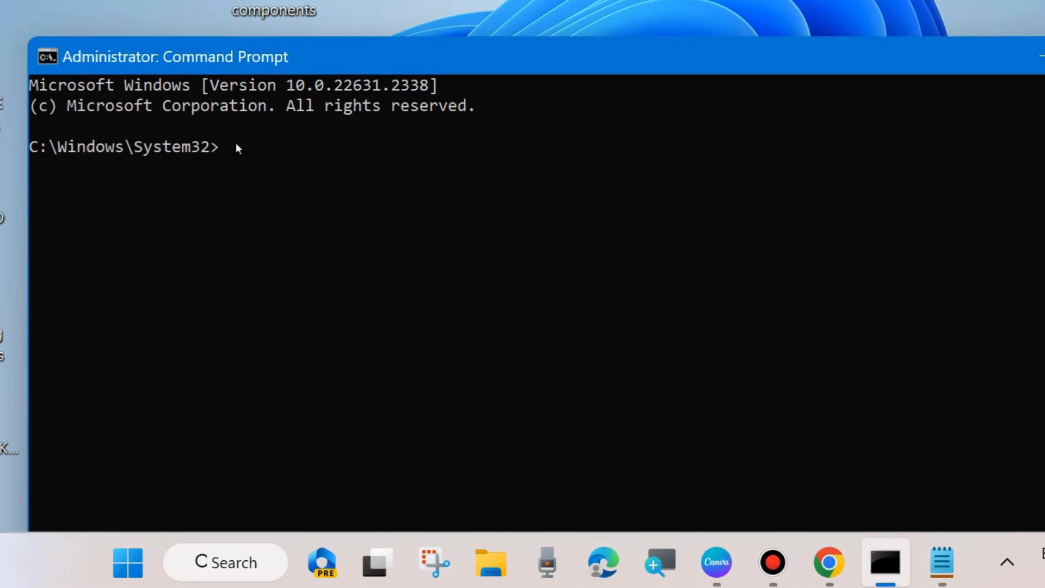
{"action": "type", "text": "sf"}
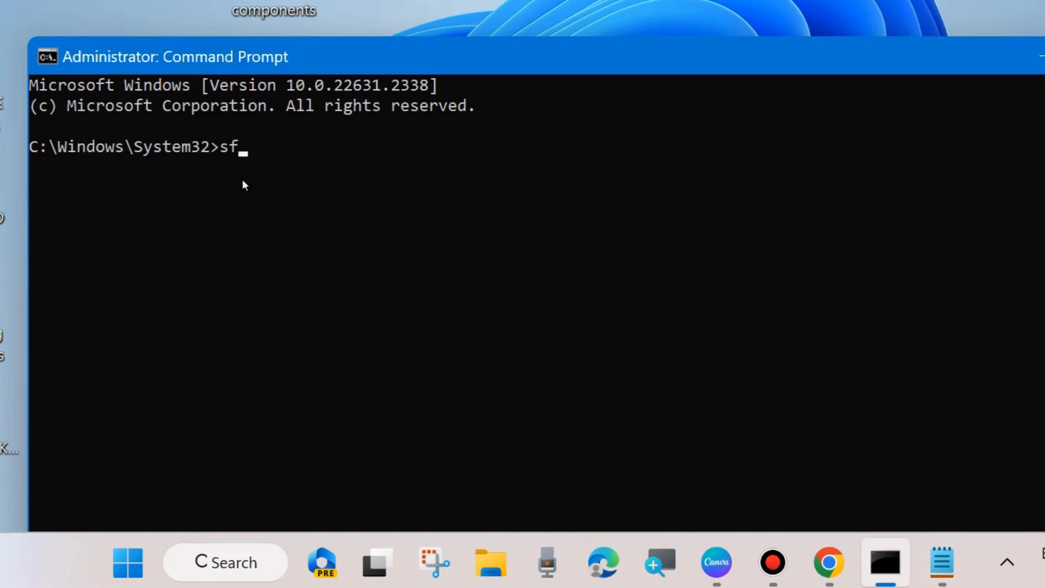
{"action": "type", "text": "c /sc"}
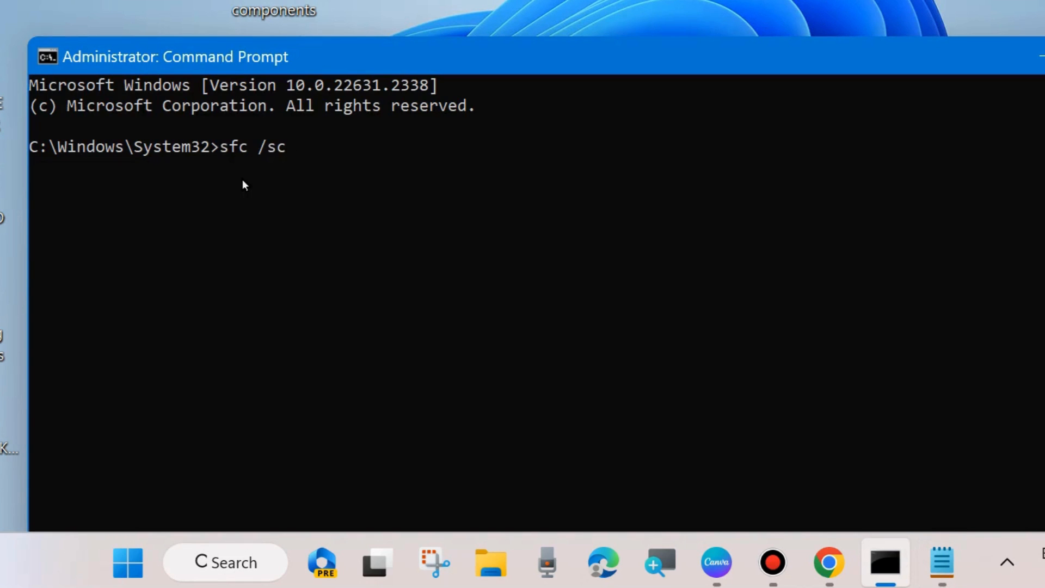
{"action": "type", "text": "annow"}
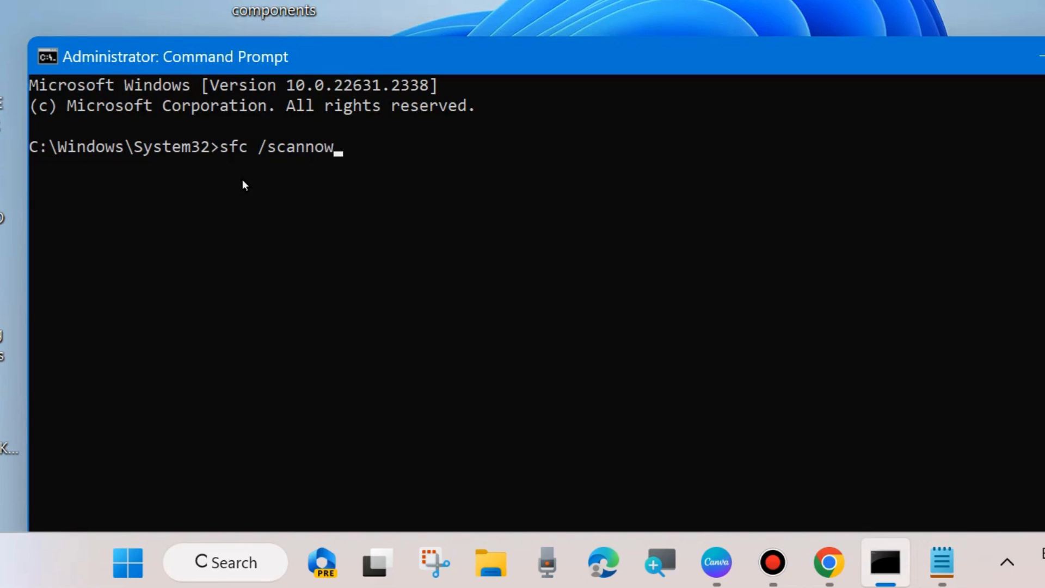
{"action": "mouse_move", "coordinate": [280, 179]}
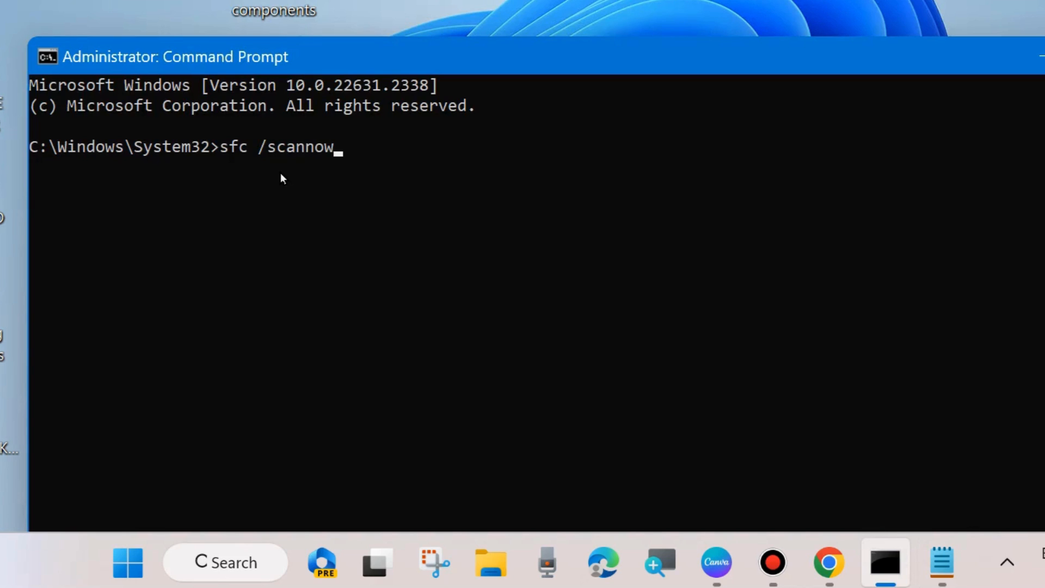
{"action": "key", "text": "Enter"}
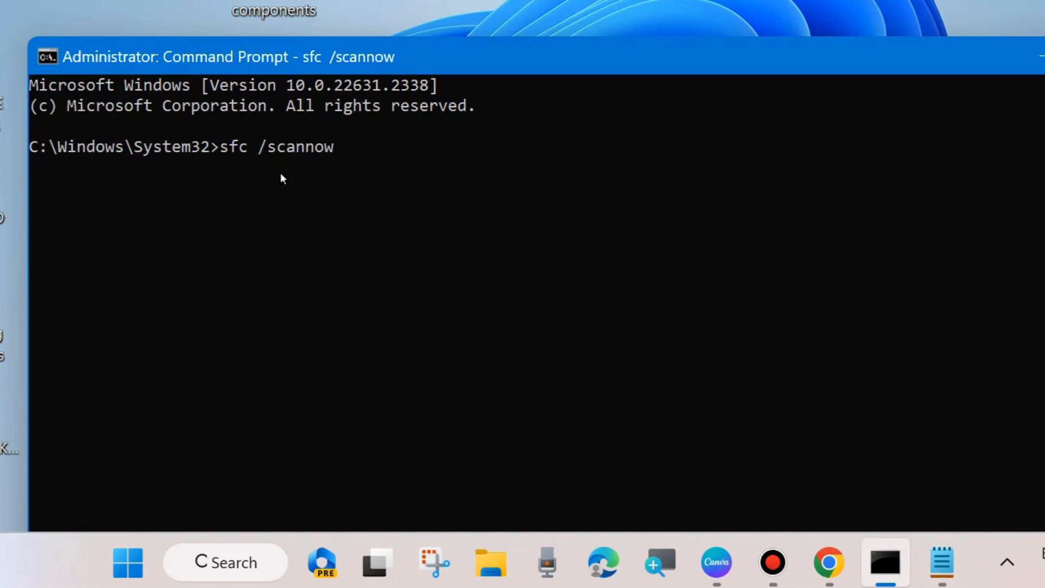
{"action": "key", "text": "Enter"}
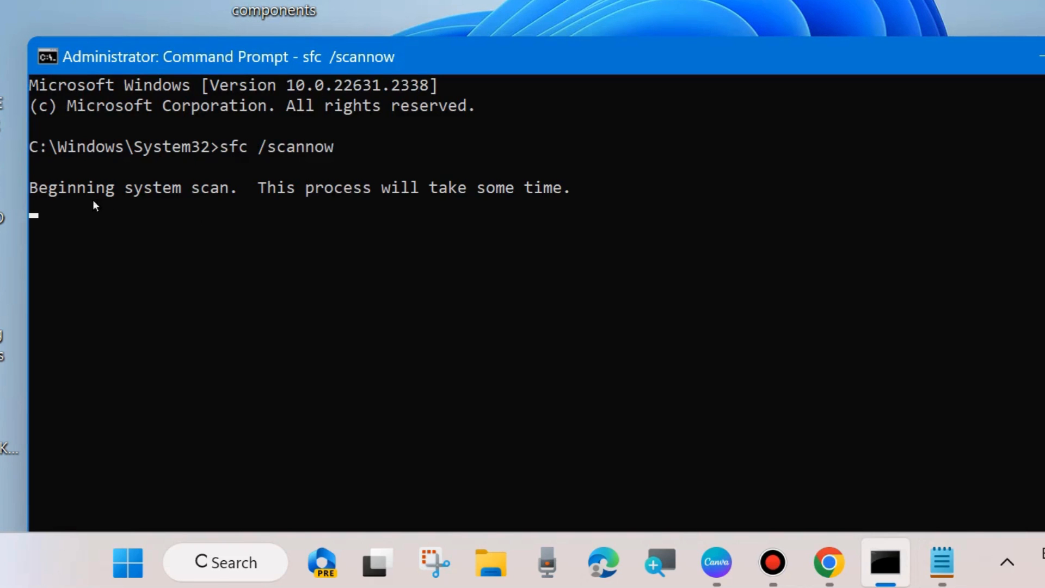
{"action": "mouse_move", "coordinate": [533, 200]}
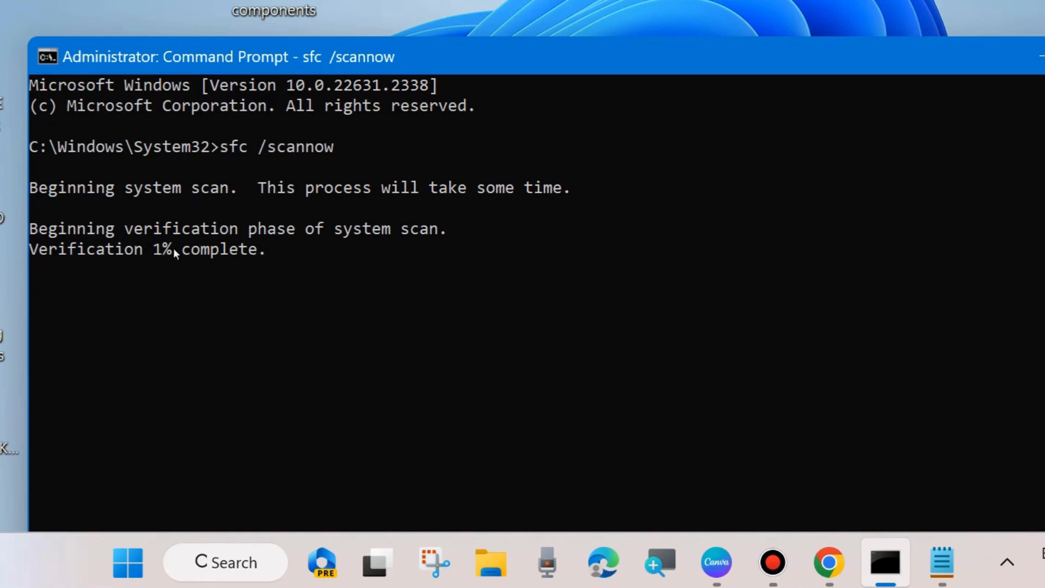
{"action": "mouse_move", "coordinate": [860, 245]}
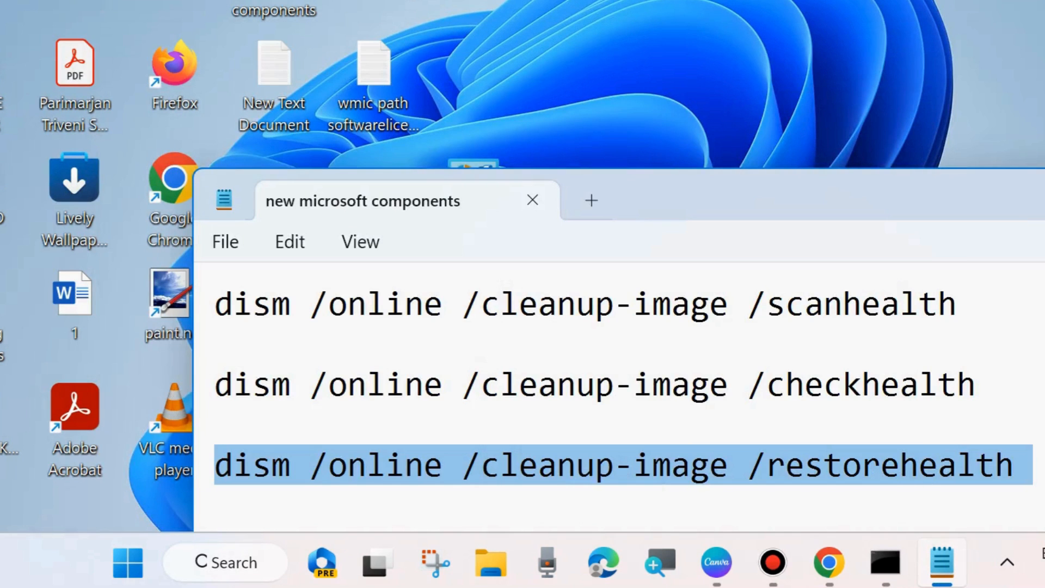
Step: Put the notes away and reach the Windows Update page in Settings
{"action": "left_click", "coordinate": [533, 200]}
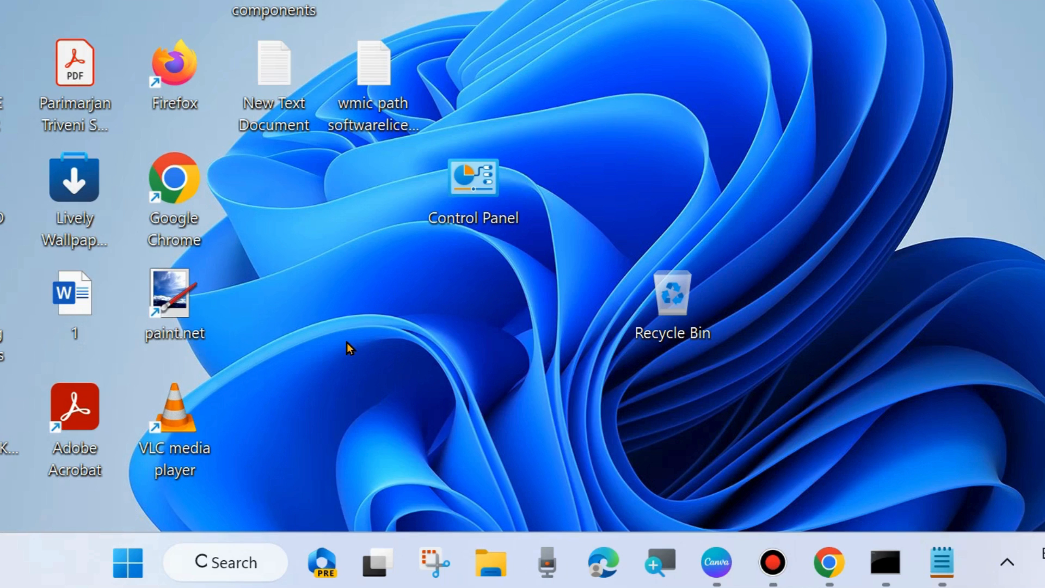
{"action": "left_click", "coordinate": [942, 563]}
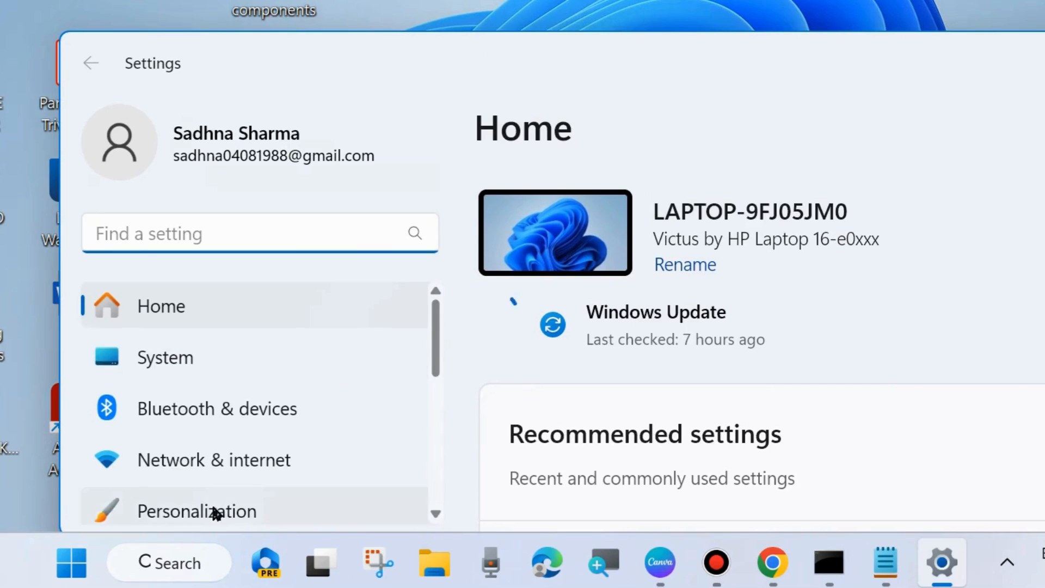
{"action": "scroll", "scroll_direction": "down", "scroll_amount": 3}
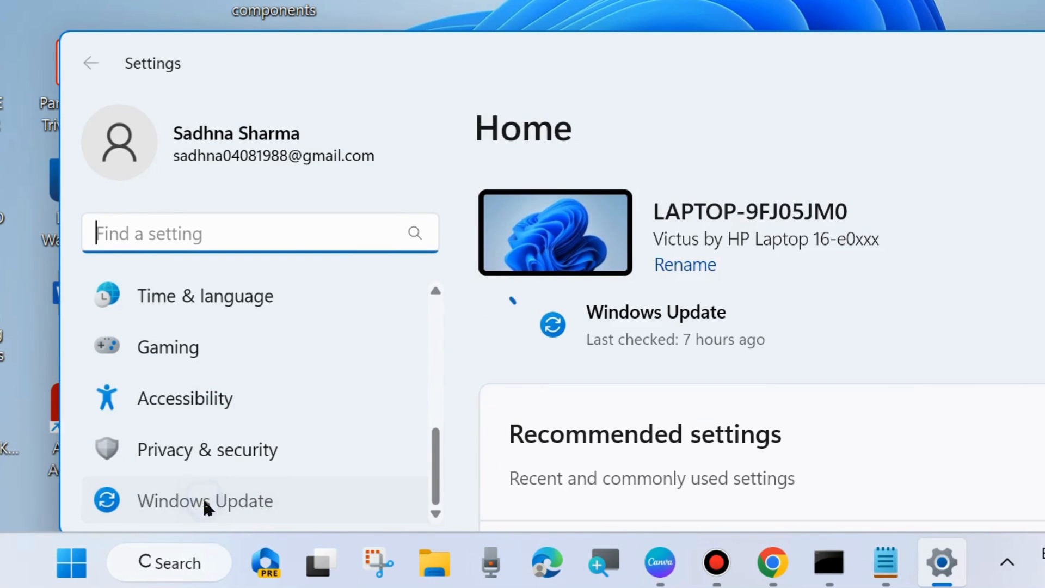
{"action": "left_click", "coordinate": [204, 500]}
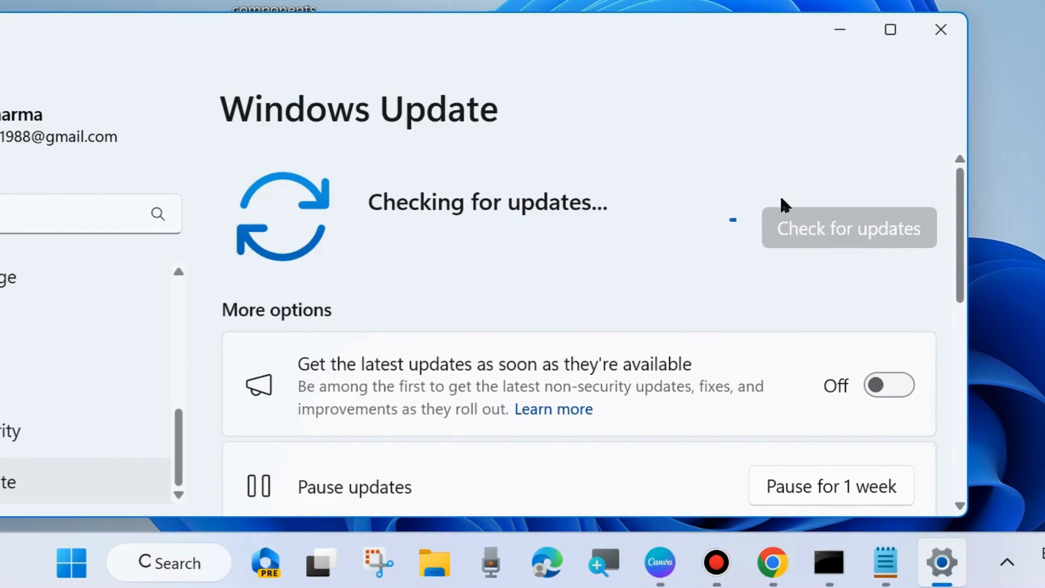
{"action": "mouse_move", "coordinate": [856, 235]}
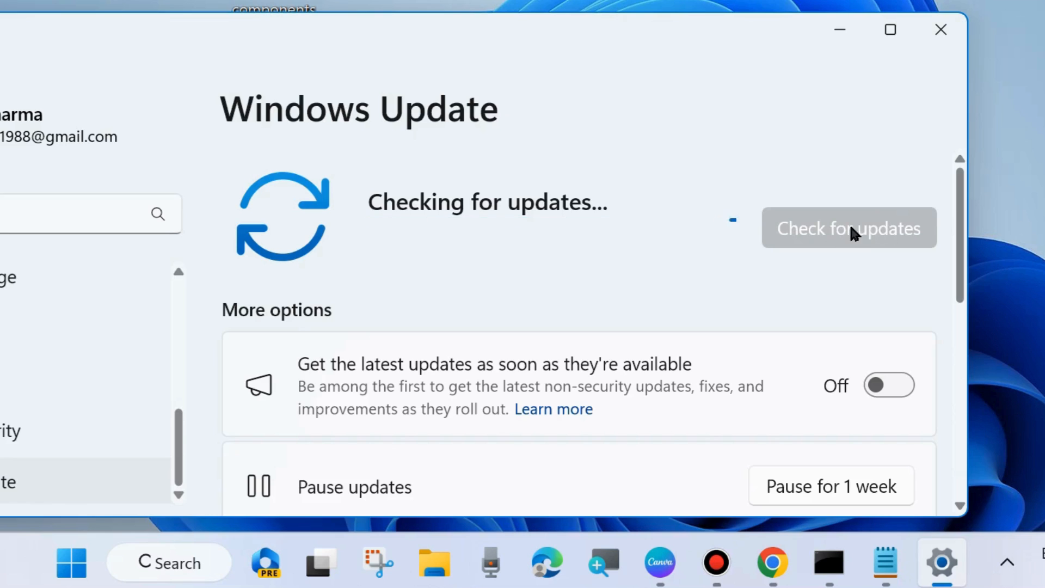
{"action": "mouse_move", "coordinate": [785, 237]}
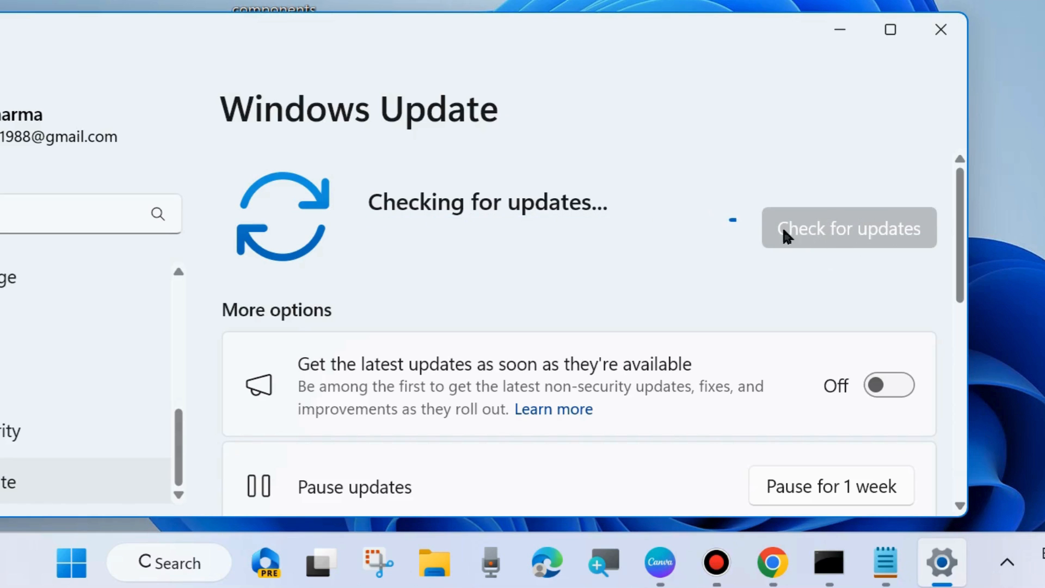
{"action": "mouse_move", "coordinate": [834, 239]}
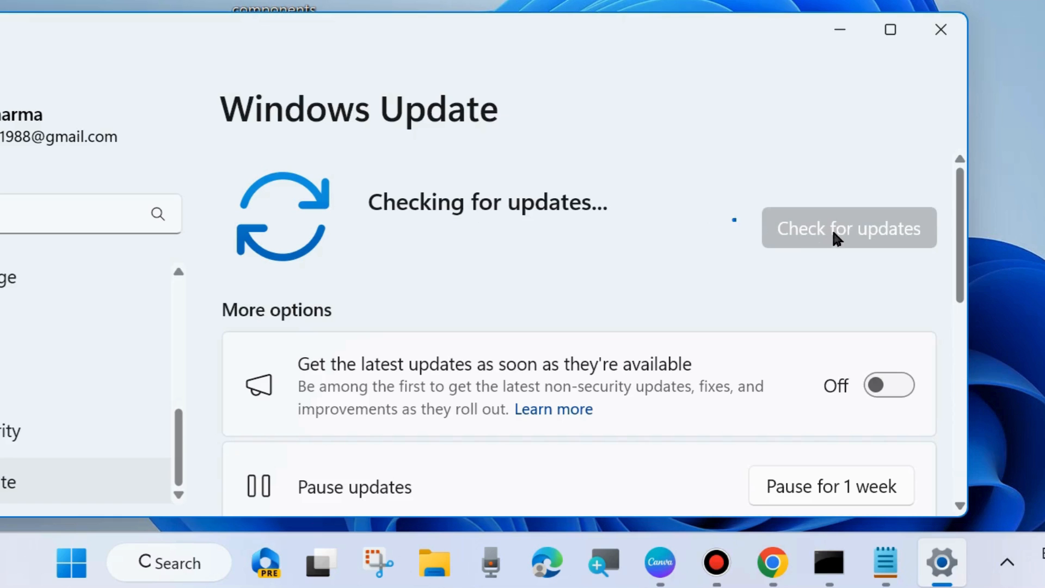